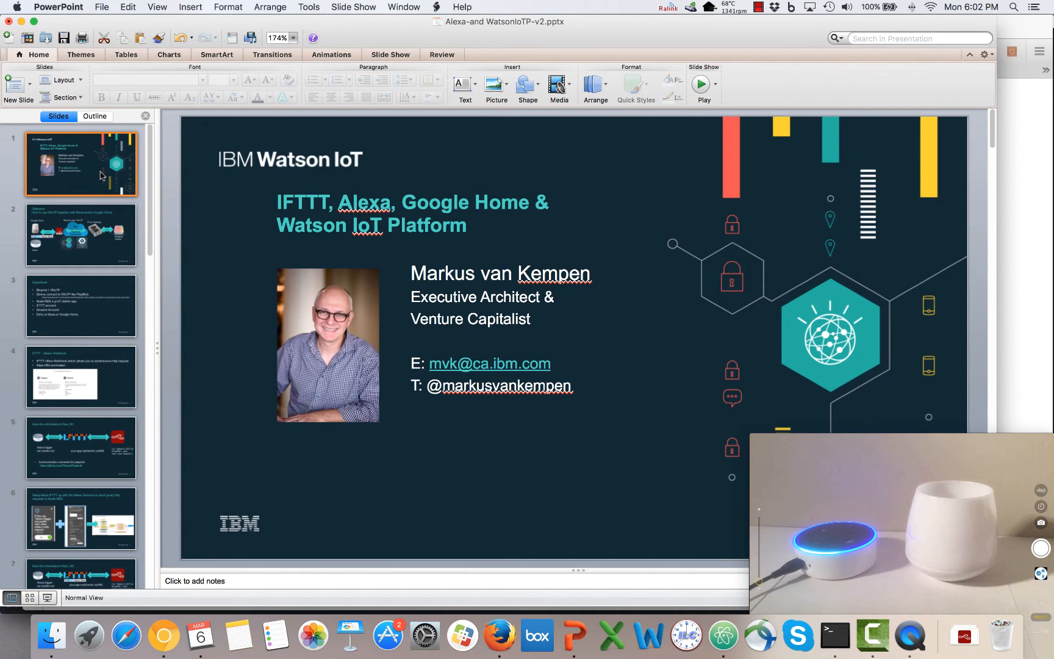
Show the Objective slide with the Alexa, Node-RED and PlayBulb architecture diagram.
left_click(80, 234)
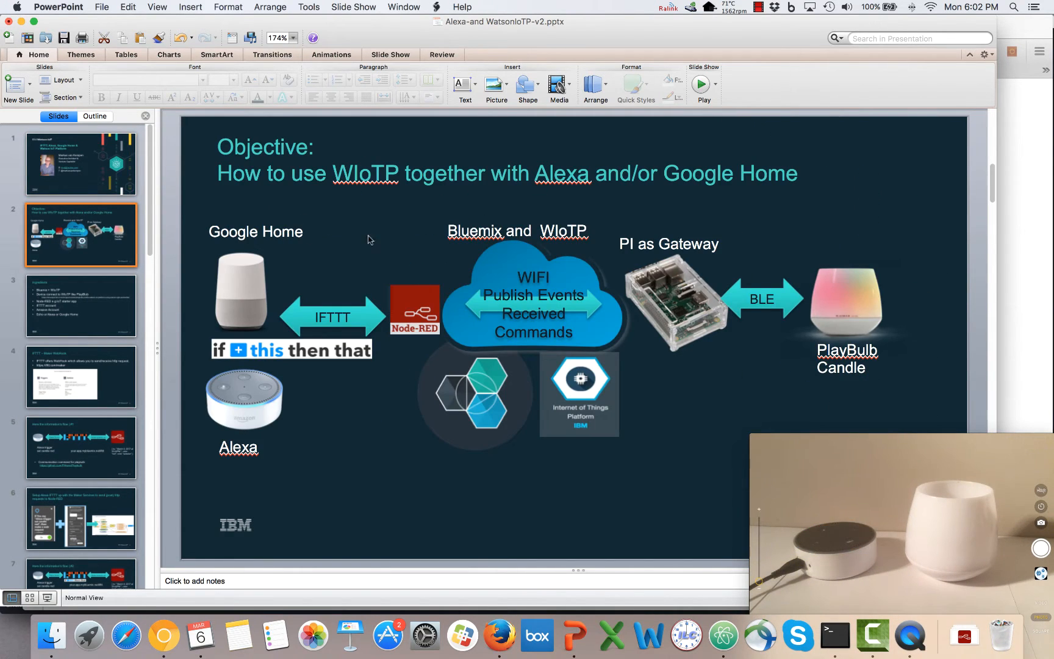
mouse_move(281, 212)
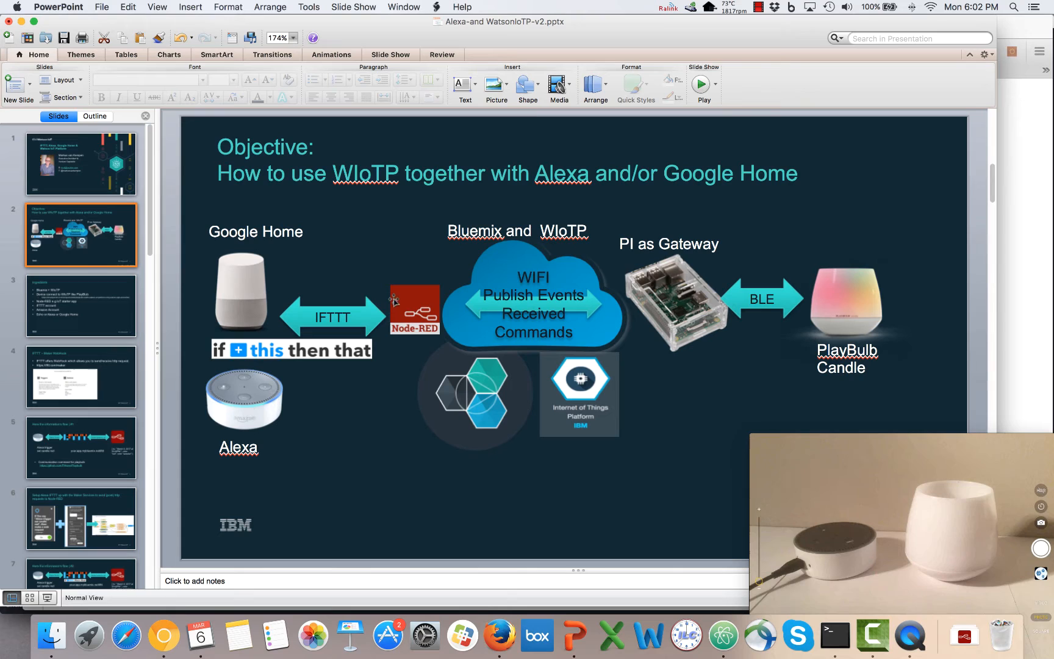
mouse_move(380, 324)
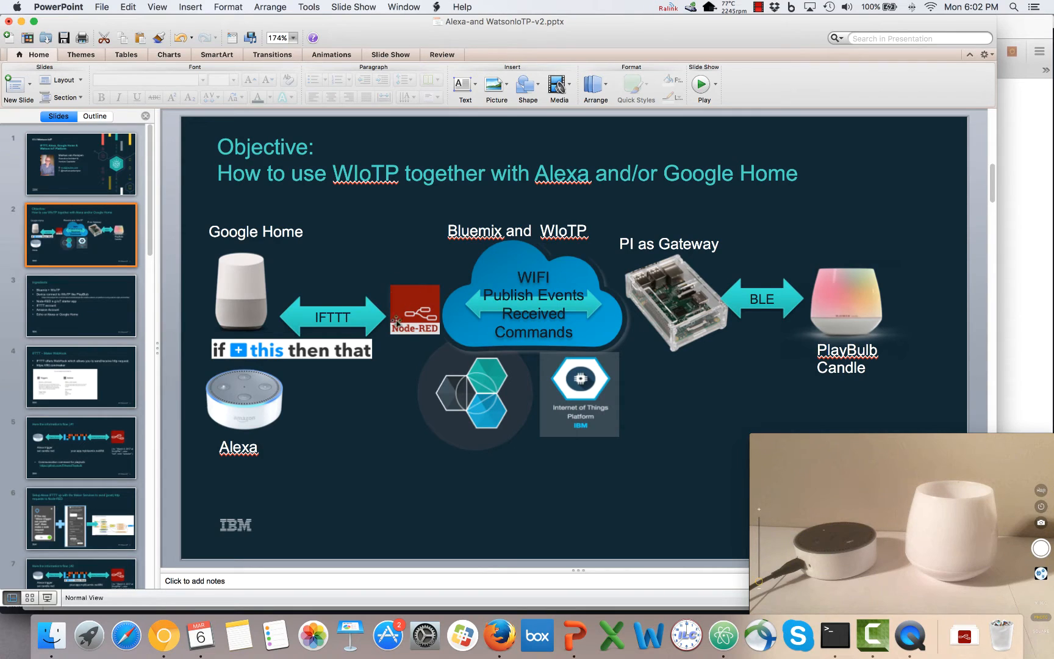
mouse_move(460, 271)
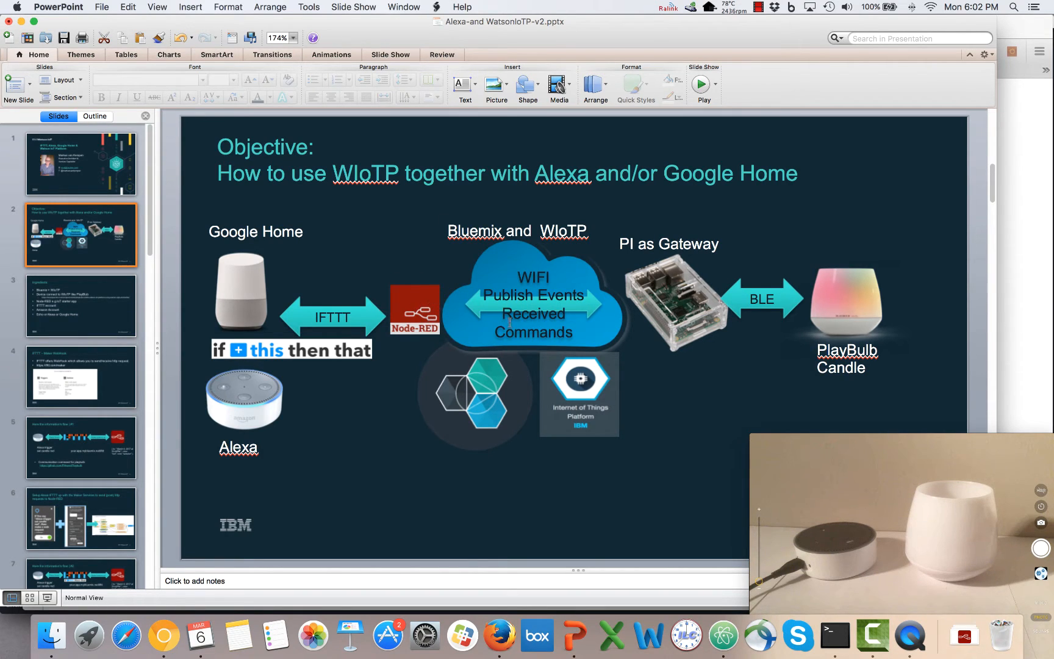
mouse_move(641, 294)
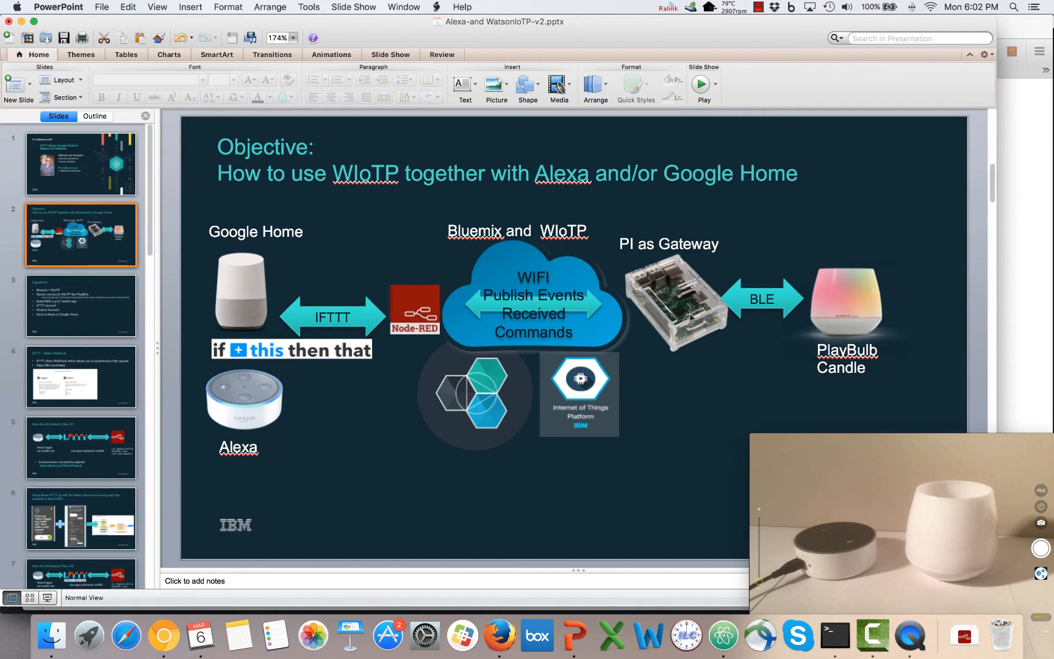
mouse_move(767, 319)
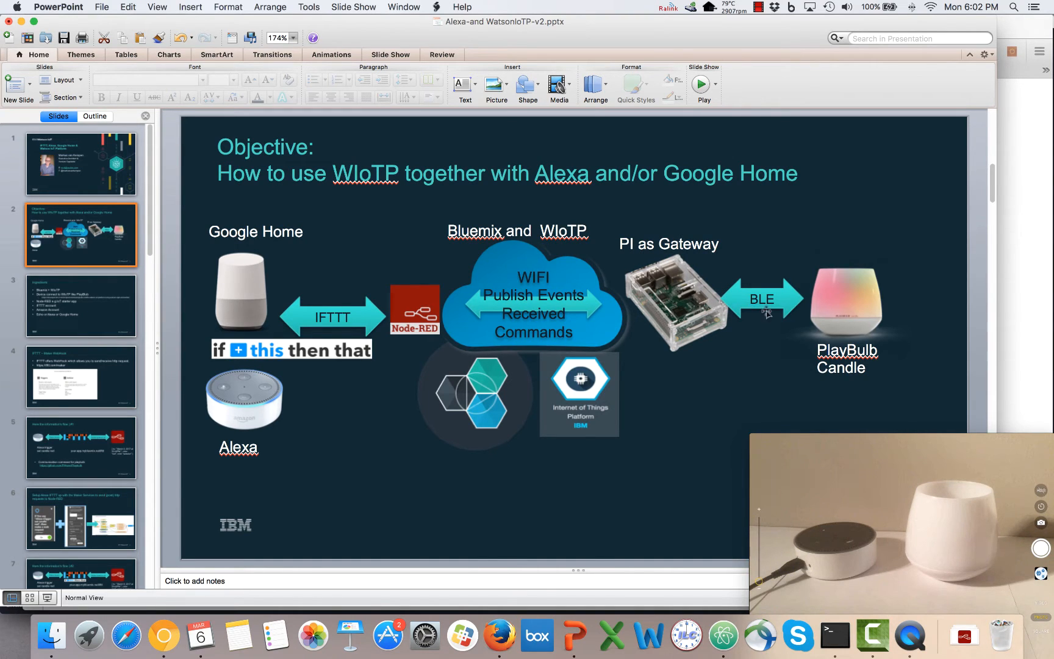
mouse_move(832, 306)
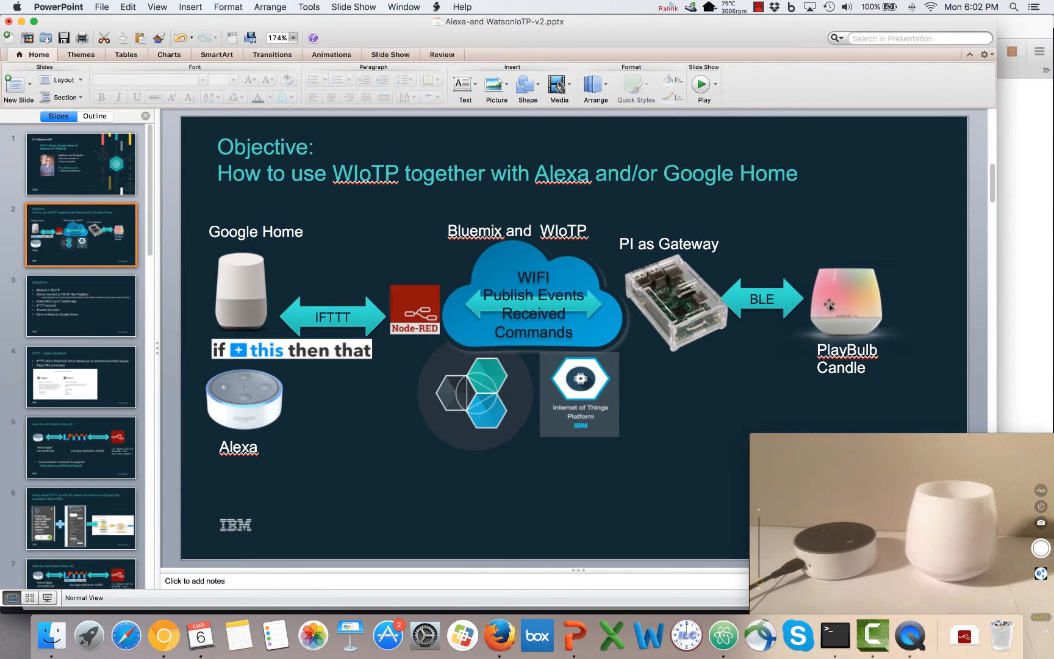
mouse_move(704, 343)
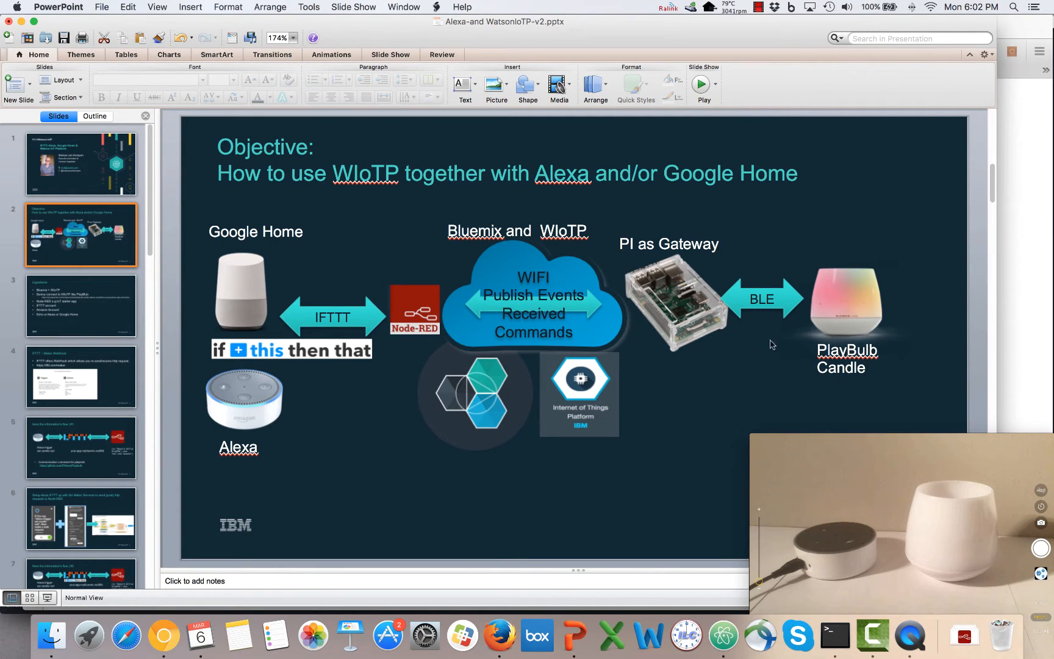
Advance through the Ingredients slide to the IFTTT Maker WebHook slide.
left_click(81, 306)
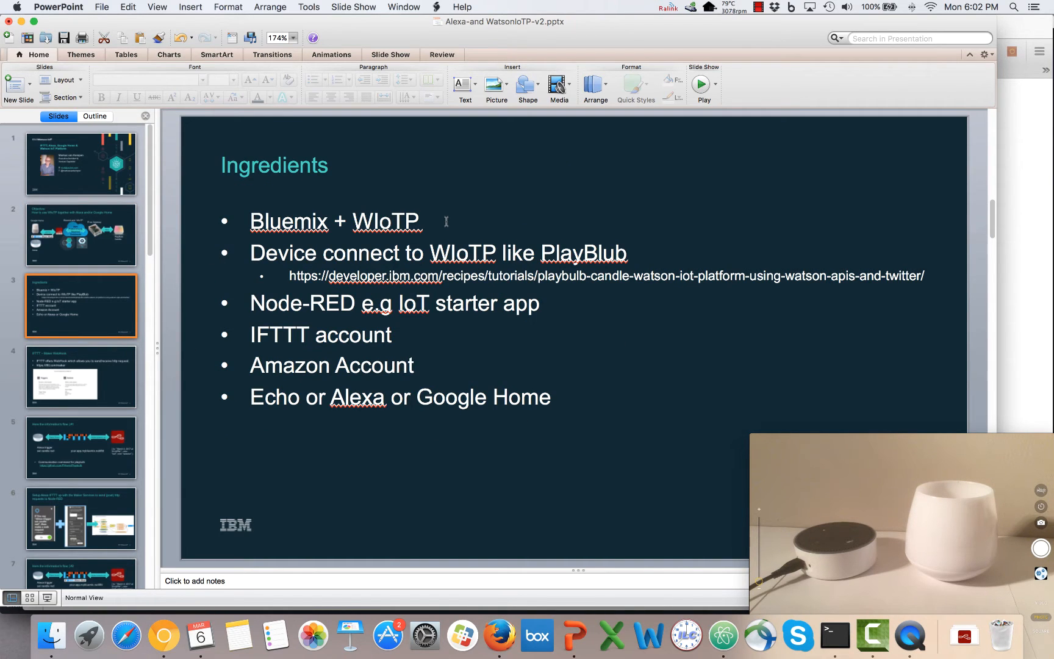
mouse_move(642, 238)
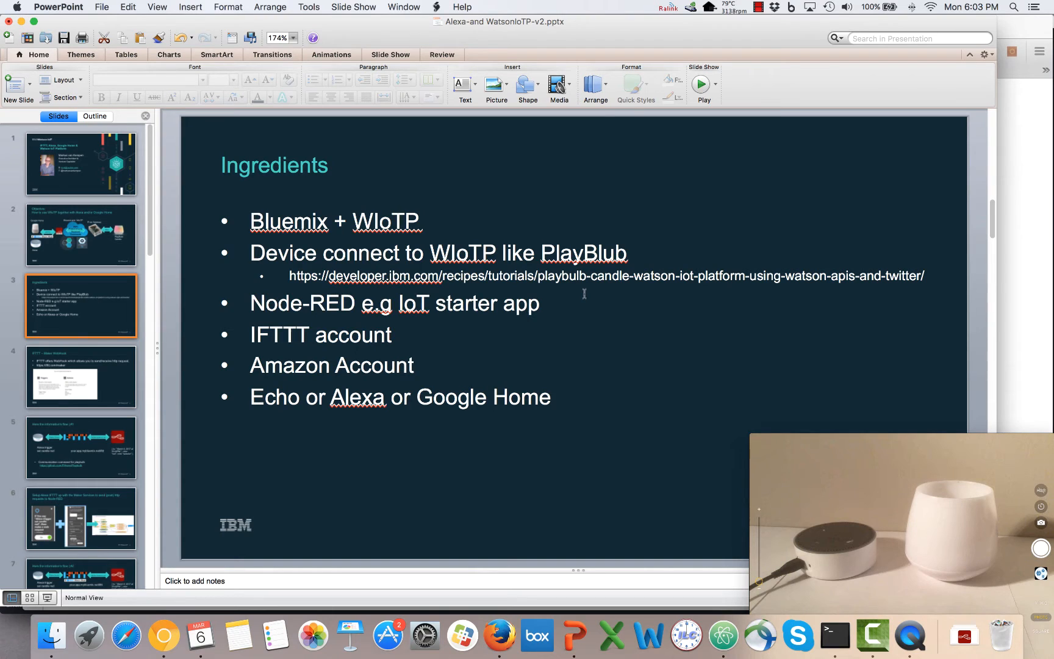
mouse_move(388, 350)
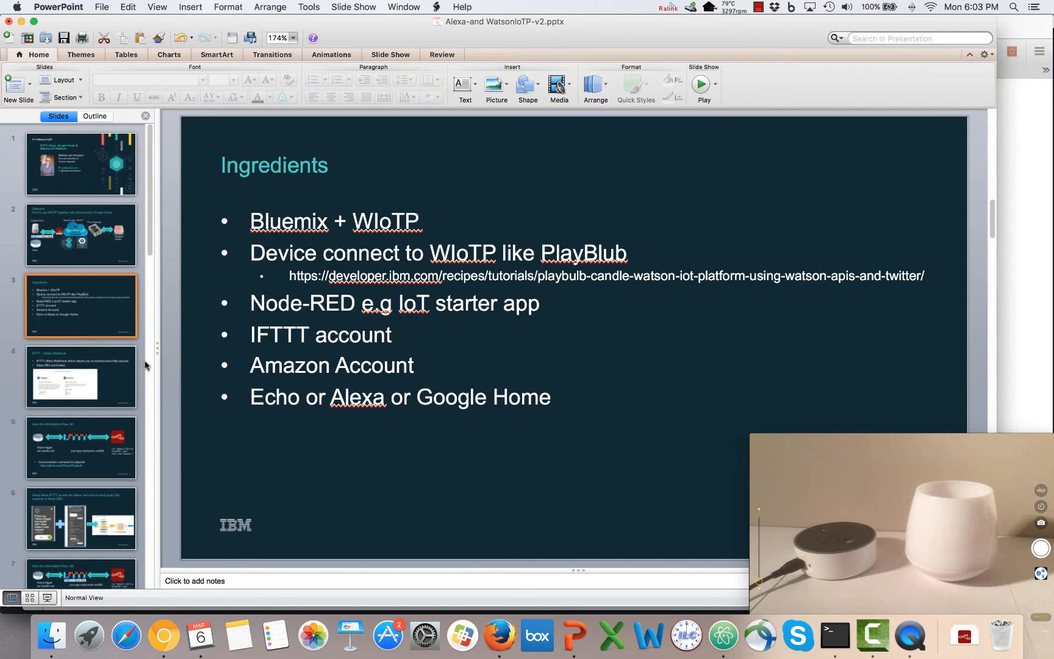
left_click(81, 377)
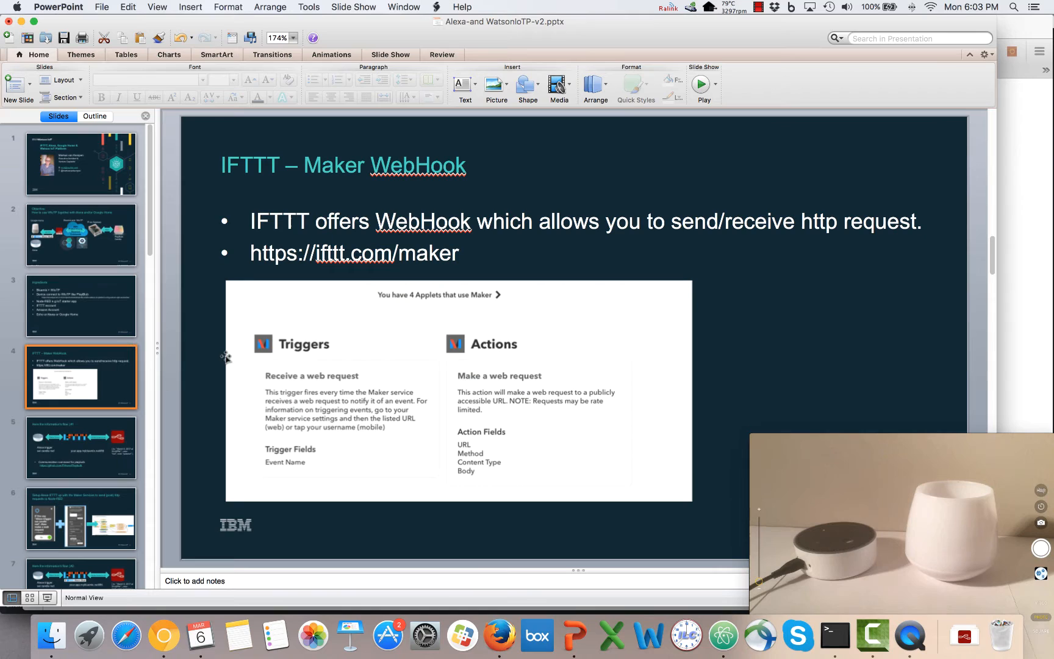
mouse_move(685, 596)
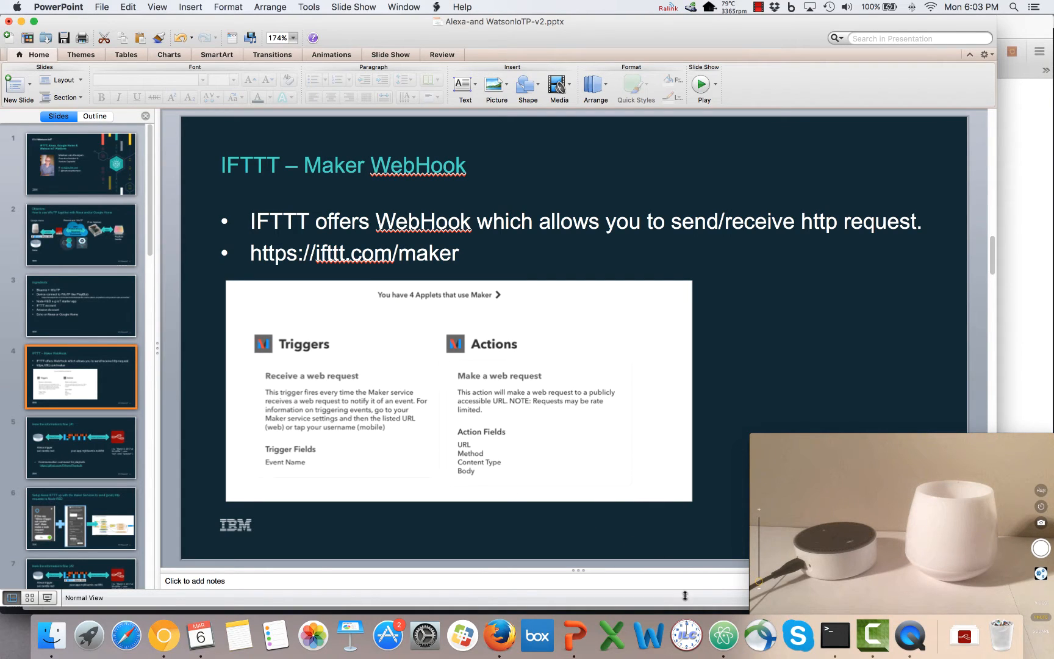
mouse_move(835, 633)
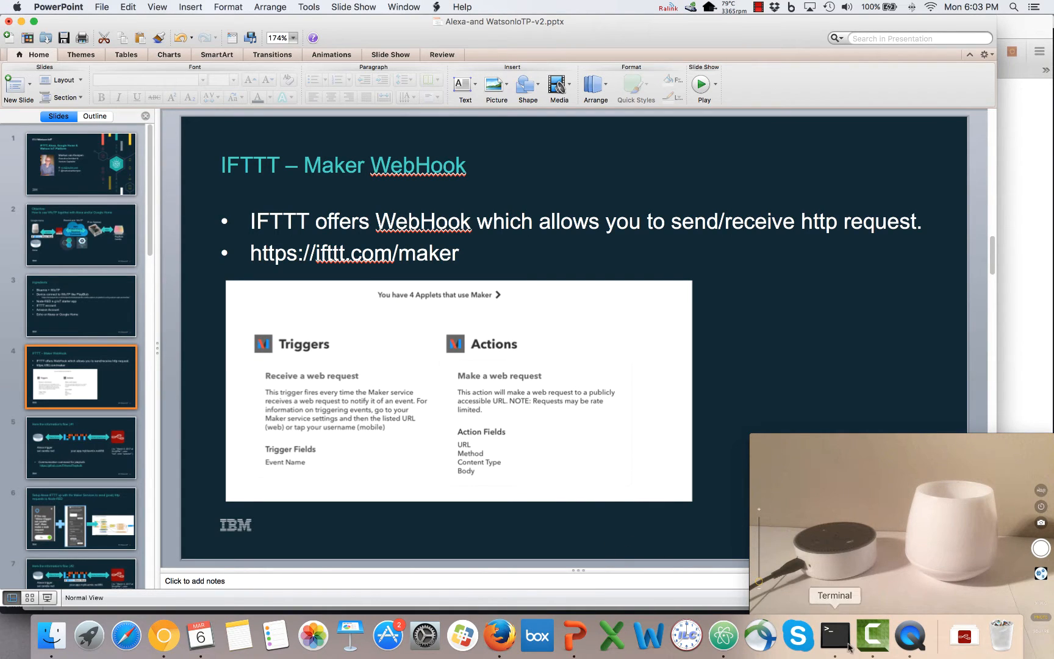
Run 'node pipb <id> blue' then 'green' in Terminal to recolour the PlayBulb candle.
left_click(834, 633)
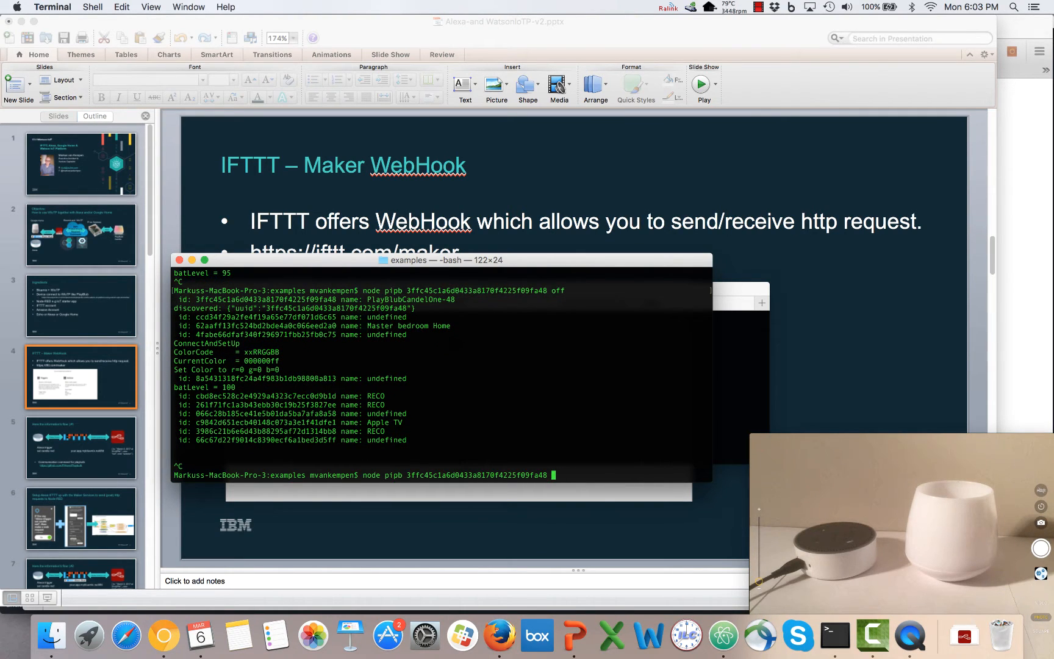
type("blue")
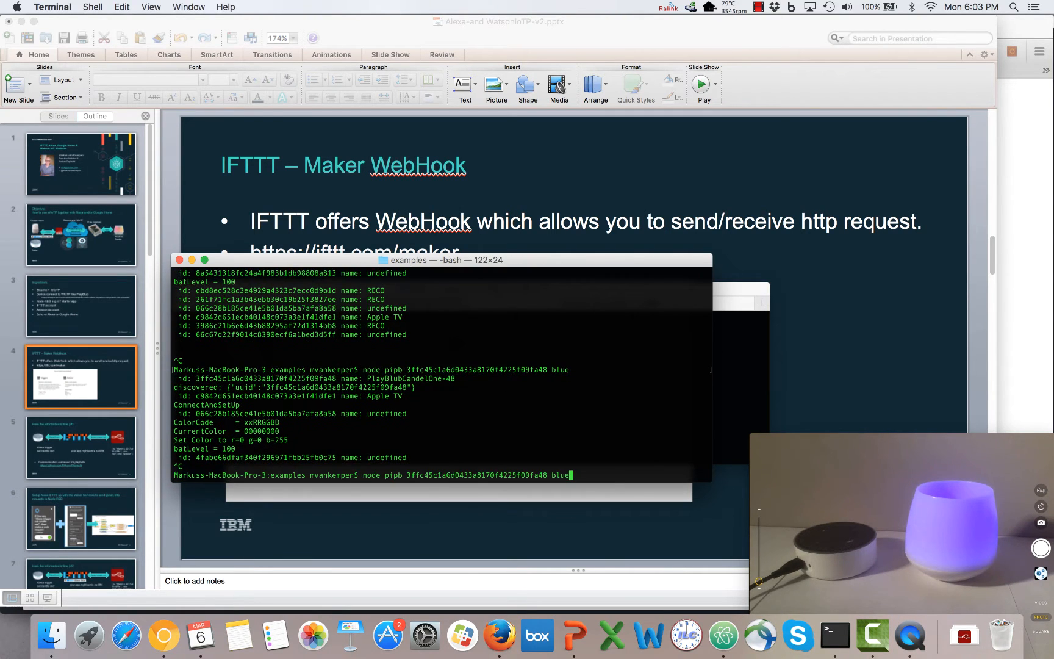
key("Backspace")
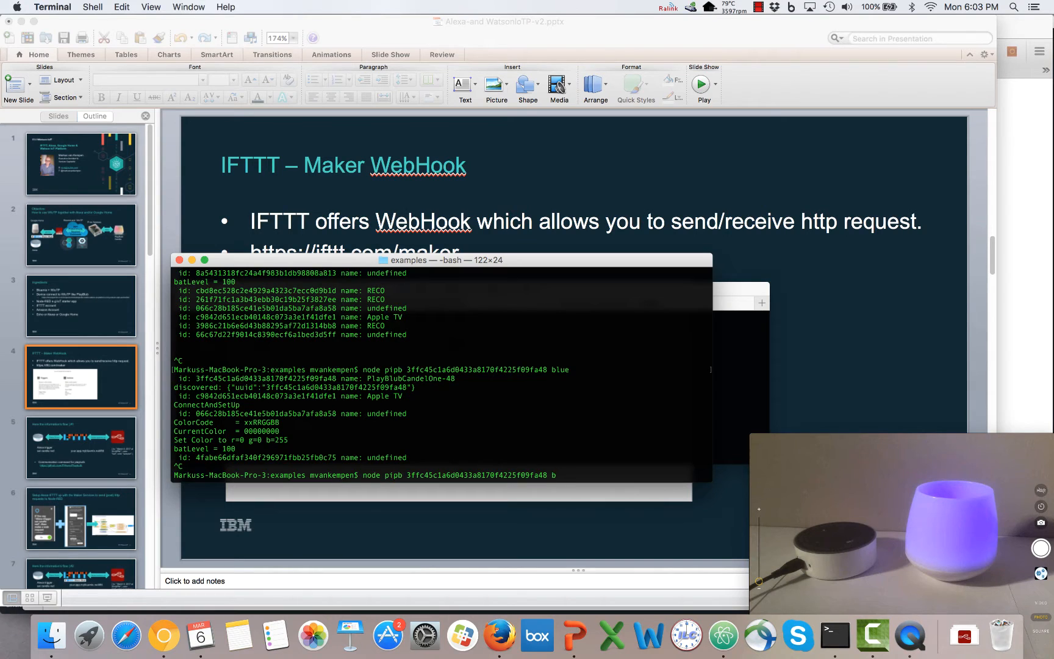
type("green")
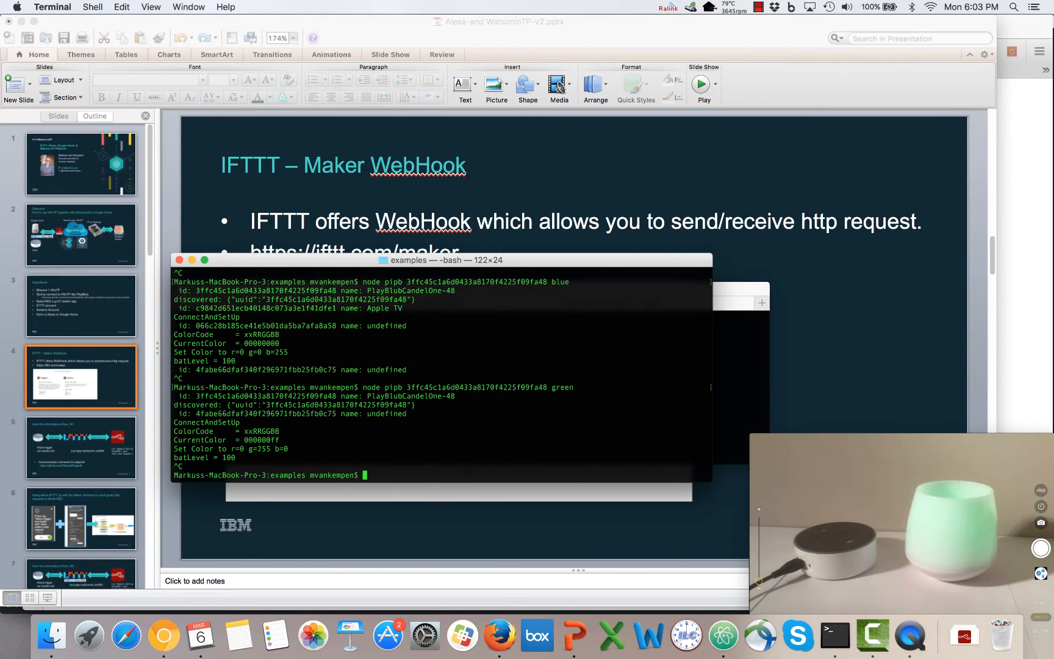
type("node pipb 3ffc45c1a6d0433a8170f4225f09fa48")
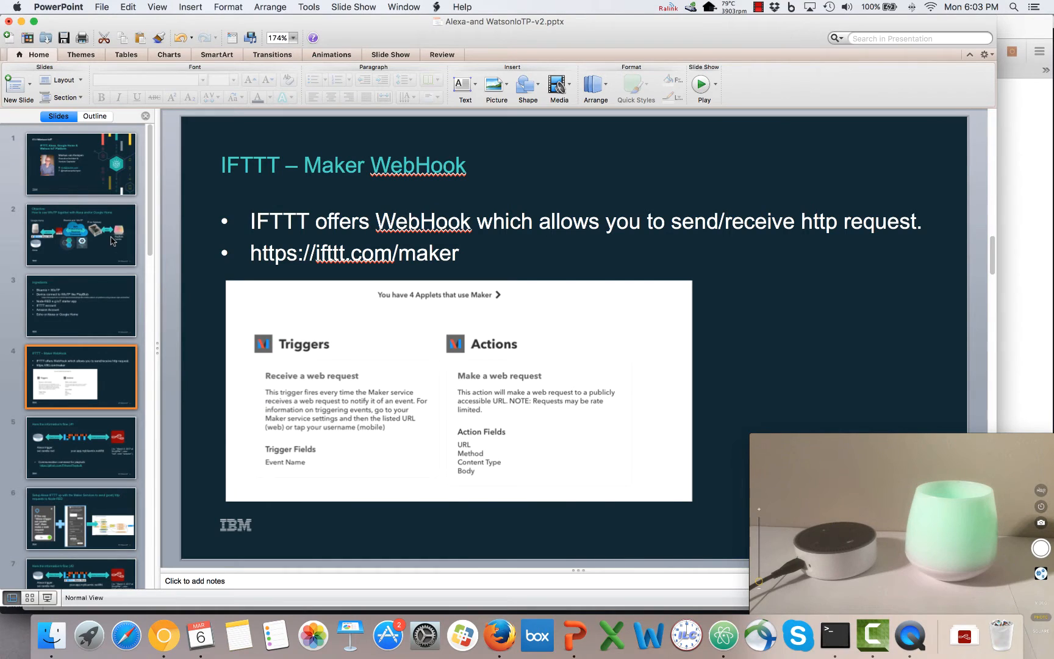
Show the Node-RED Controll flow with the candle colour and mode nodes.
left_click(80, 235)
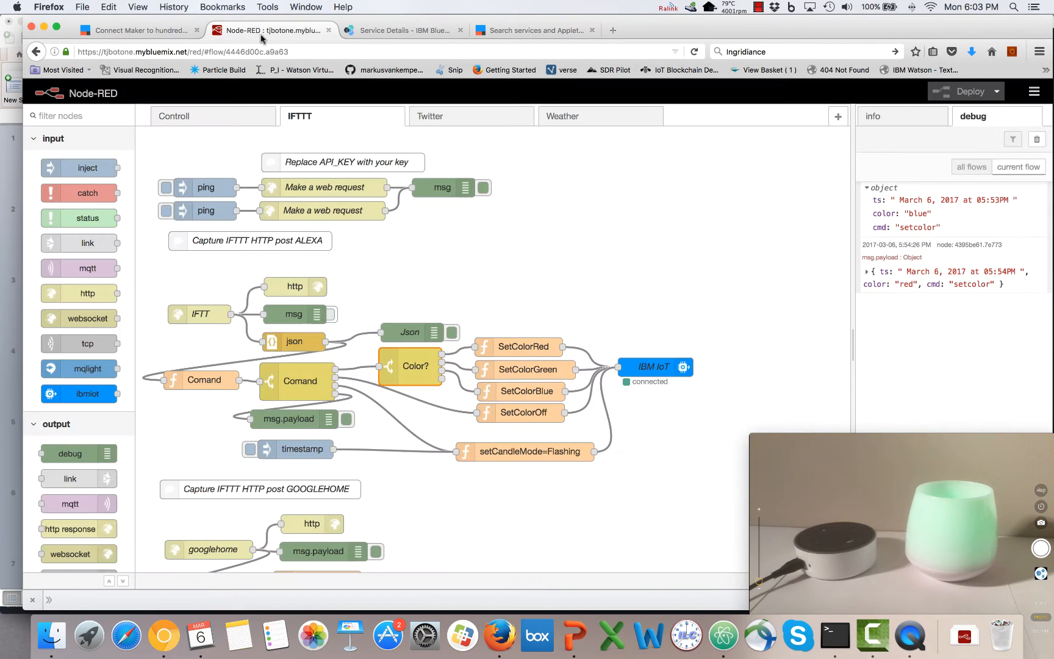
mouse_move(213, 116)
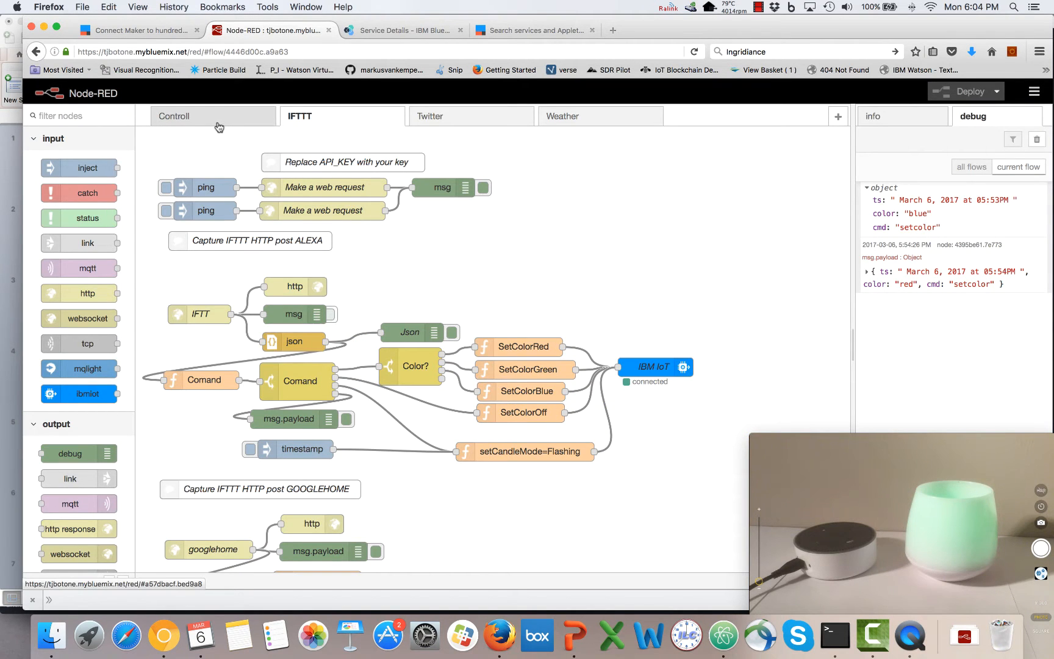
left_click(175, 116)
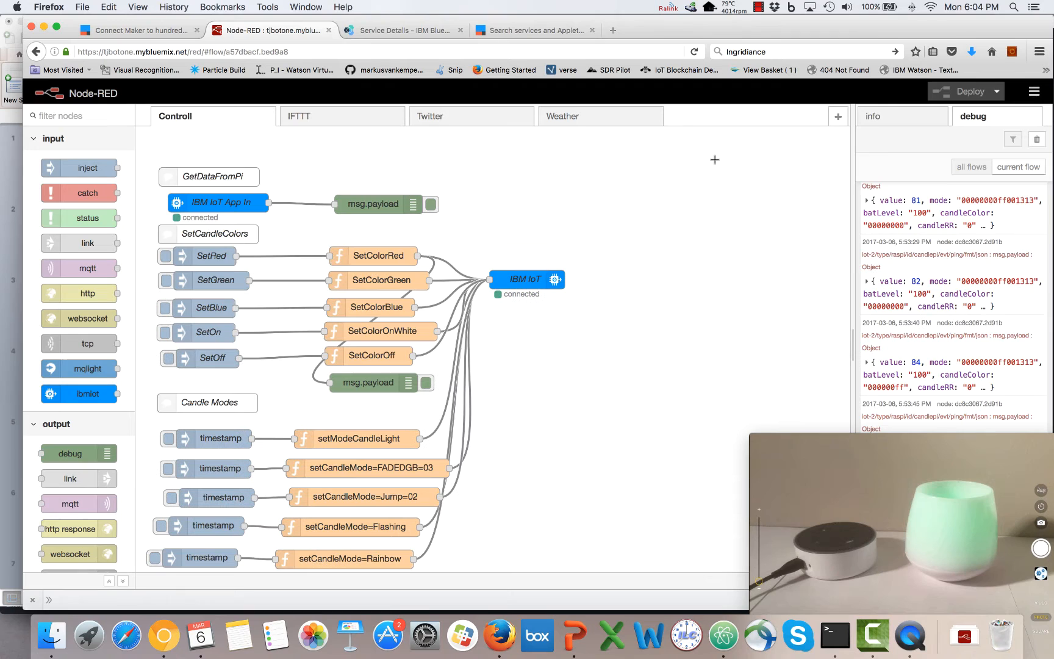
left_click(1037, 139)
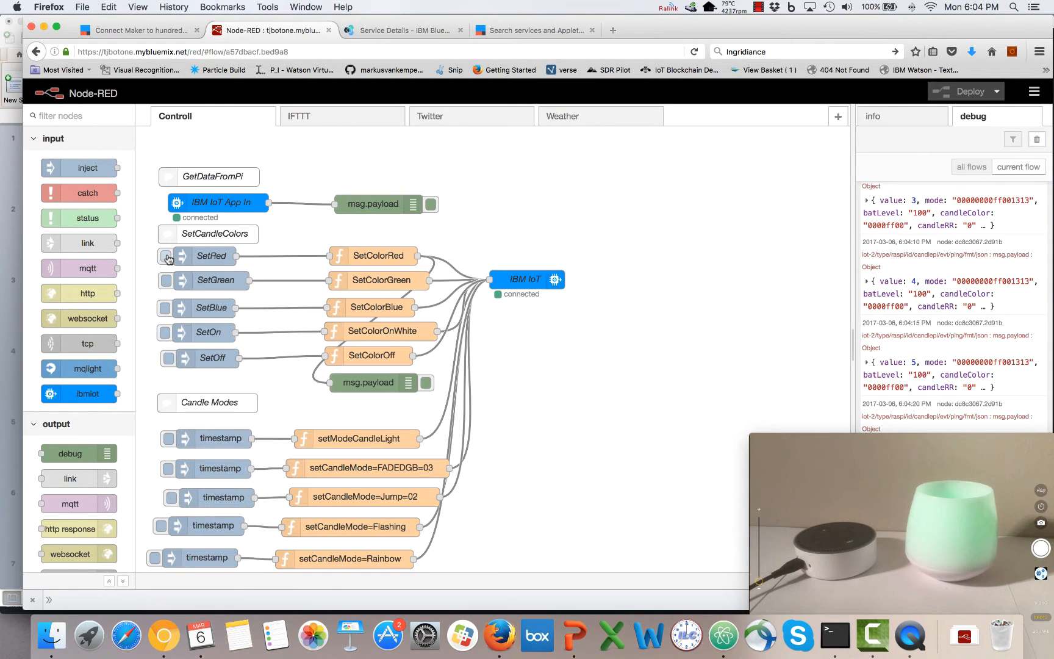
Inject a candle command turning the green light off, candle now white.
left_click(168, 255)
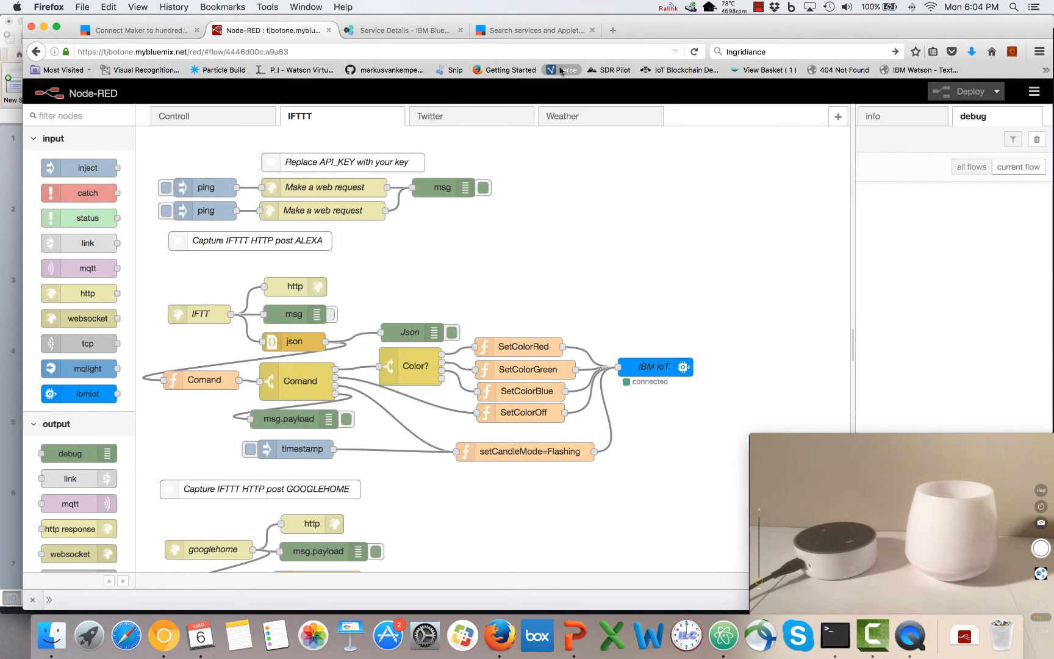
mouse_move(572, 634)
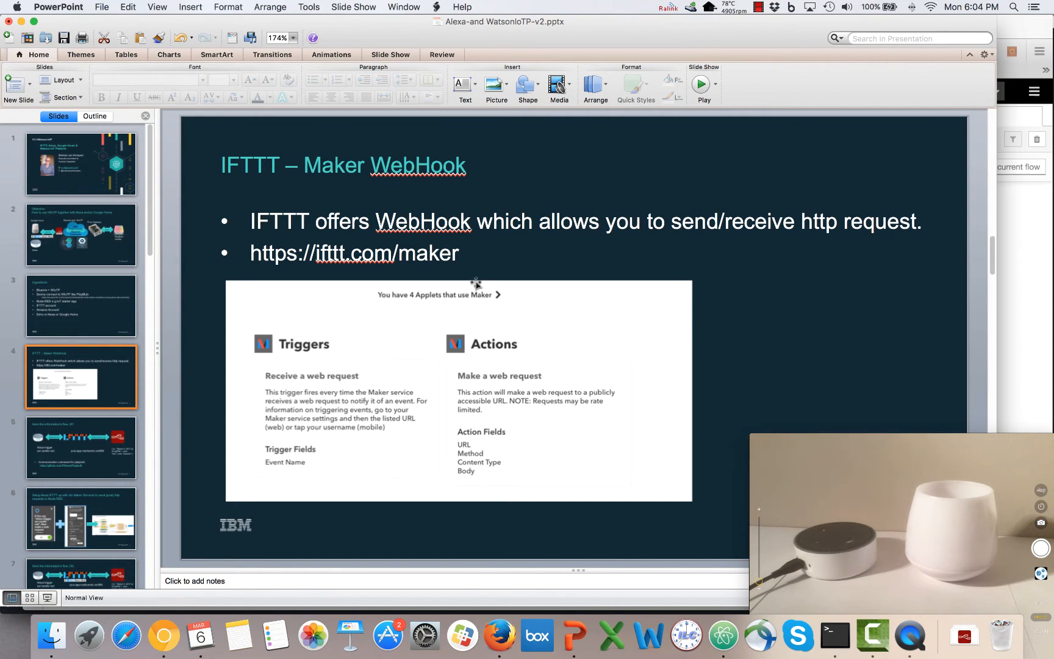
mouse_move(393, 380)
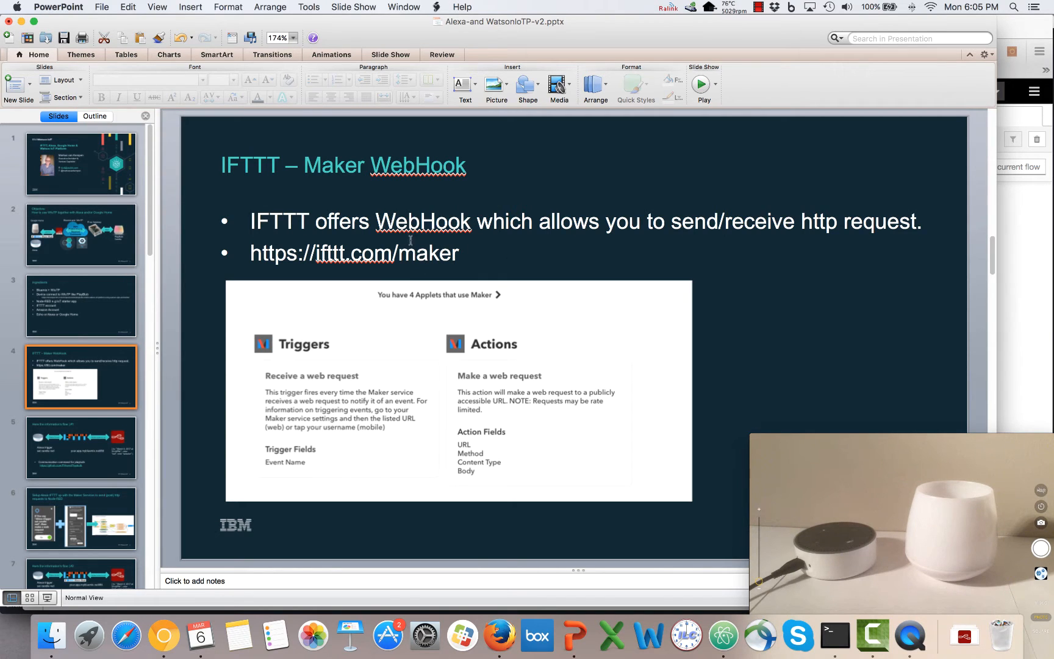
mouse_move(339, 221)
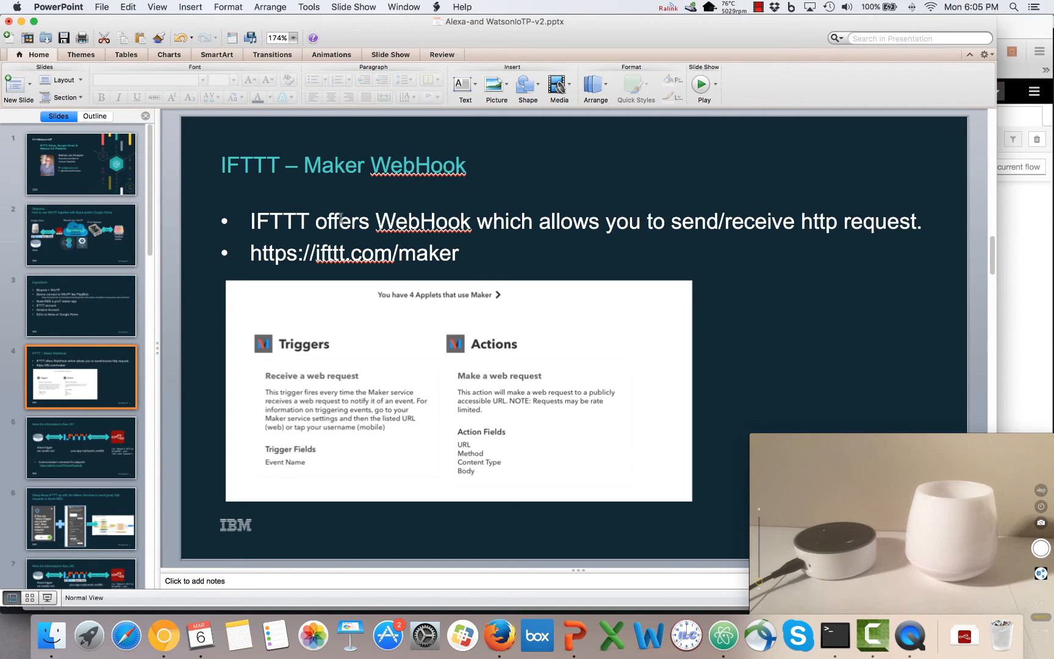
Bring the browser with the Node-RED IFTTT flow back to the front.
left_click(80, 448)
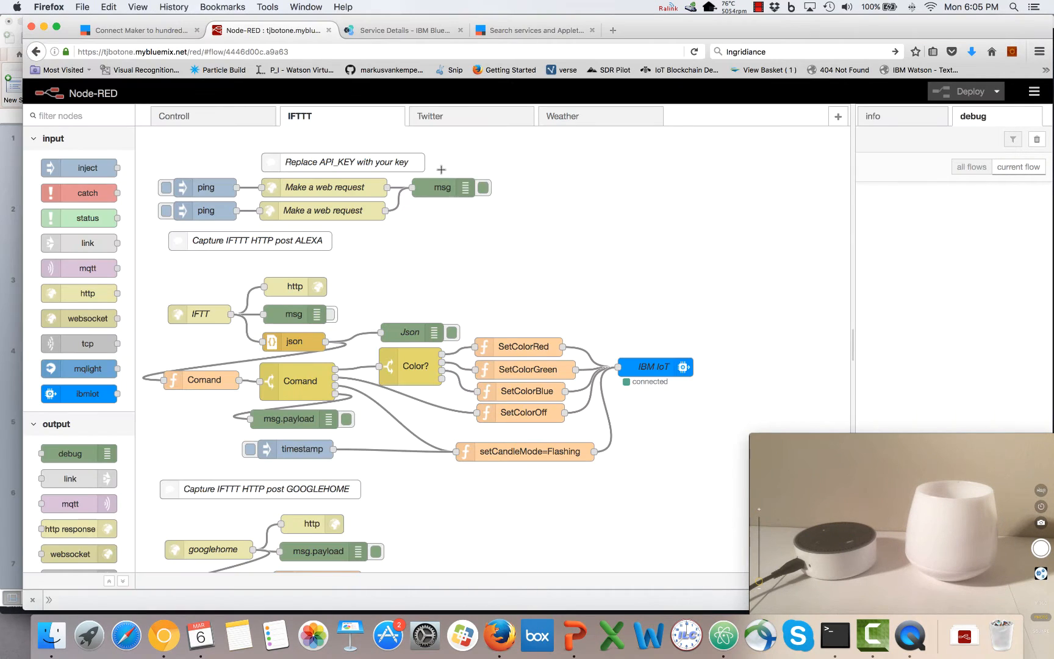
Find and view the Maker service page in IFTTT search.
left_click(535, 31)
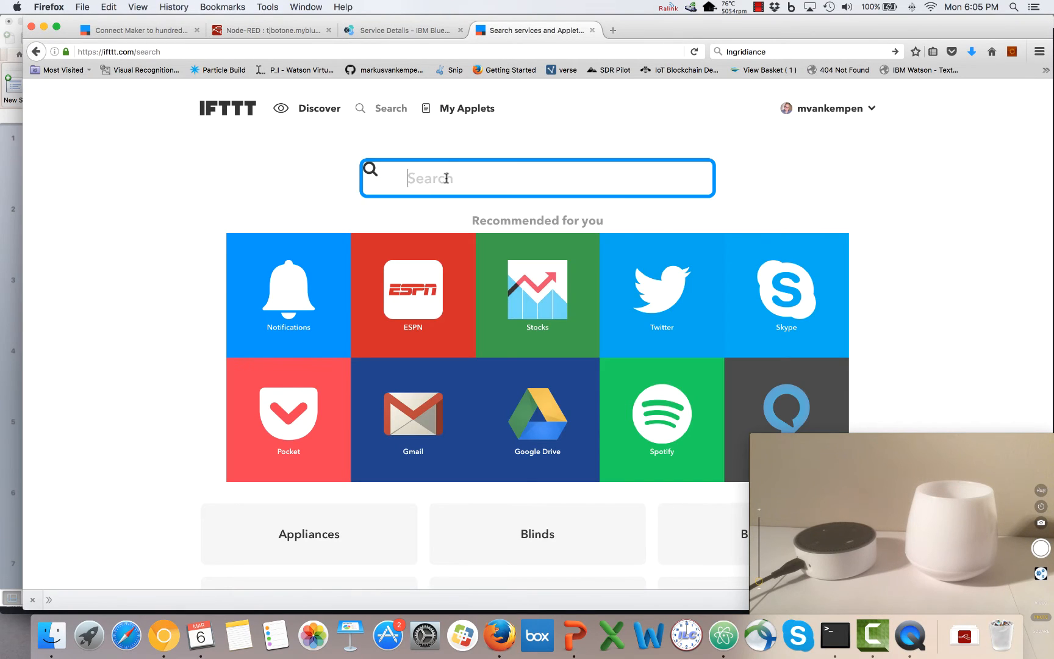
type("Maker")
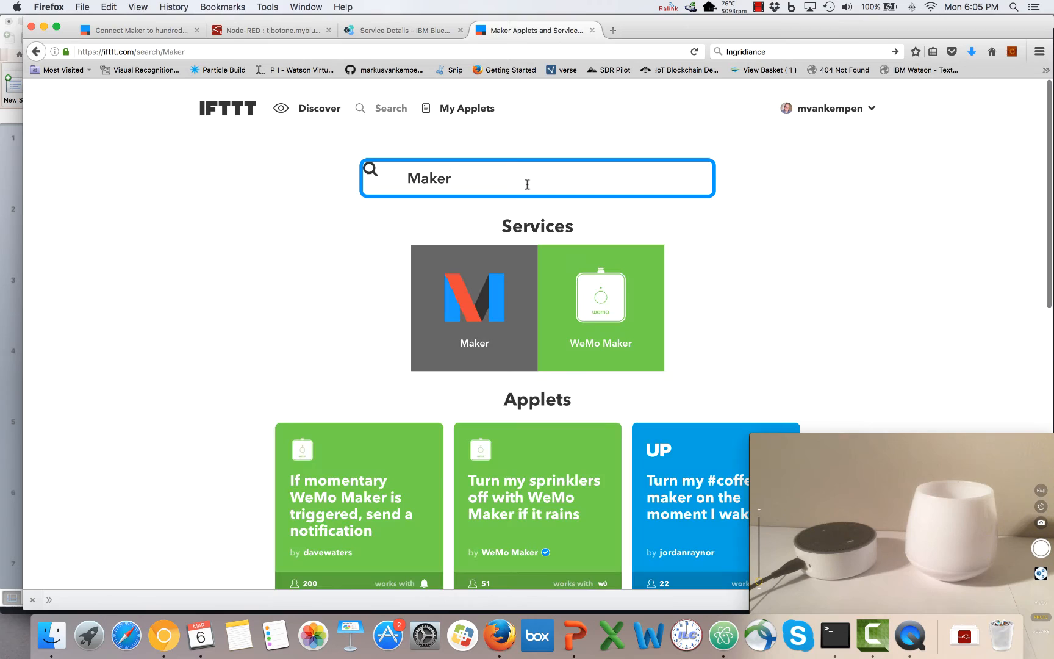
left_click(473, 307)
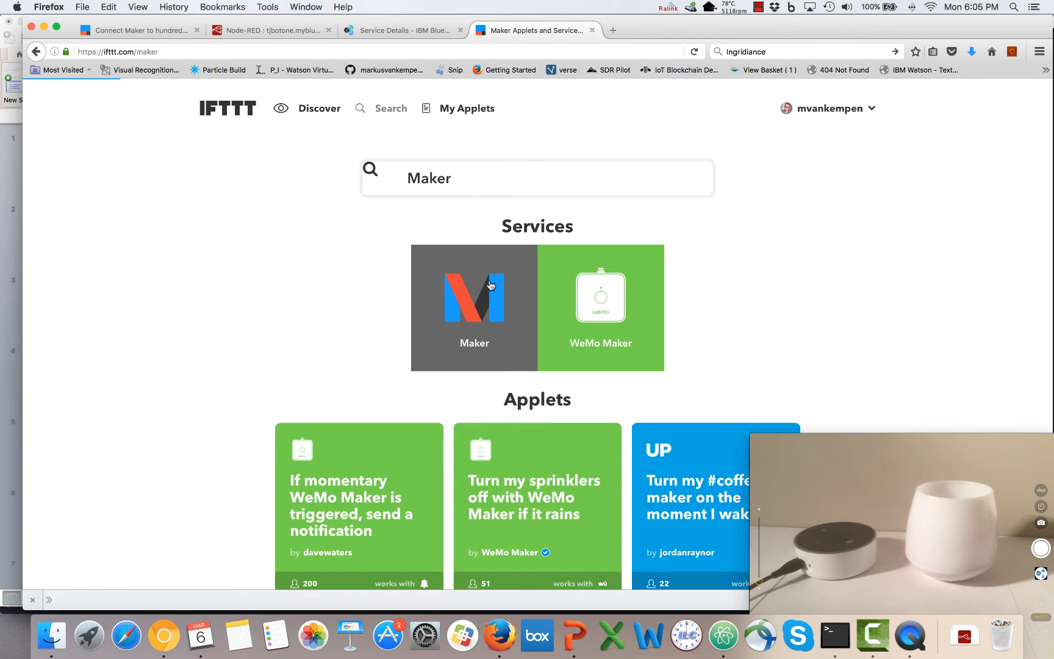
left_click(474, 307)
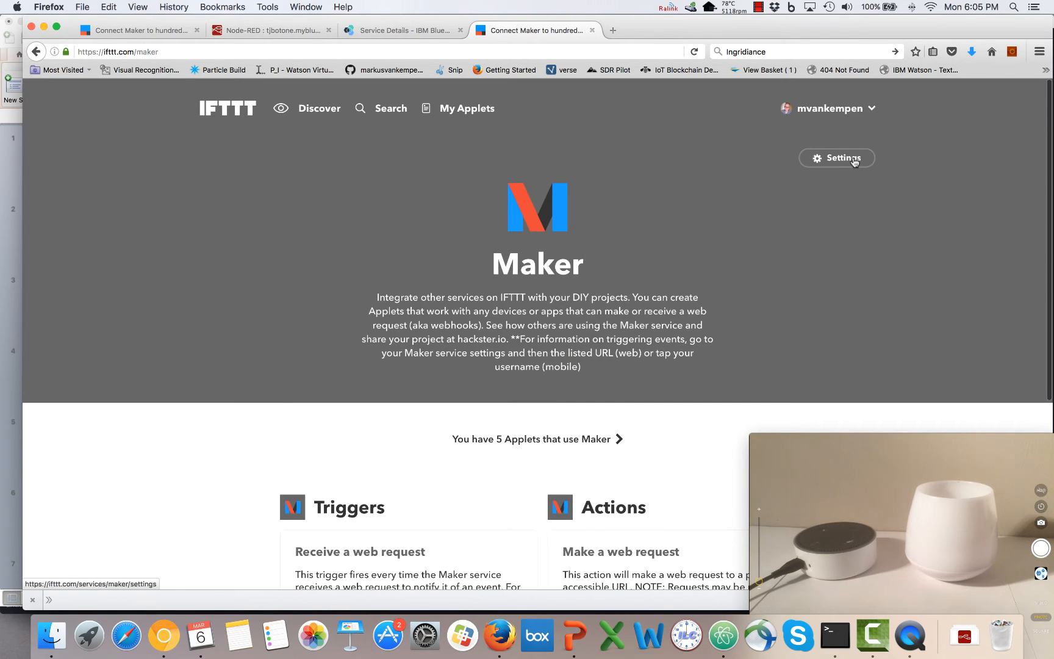
Find the Amazon Alexa service and confirm its connection is active.
left_click(383, 108)
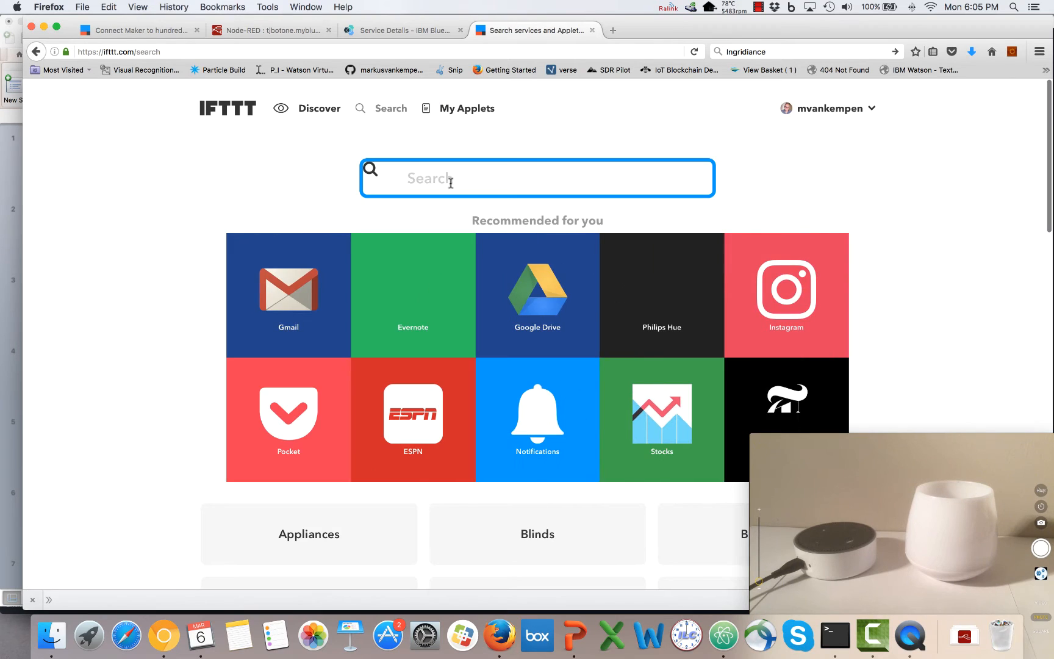
type("Alex")
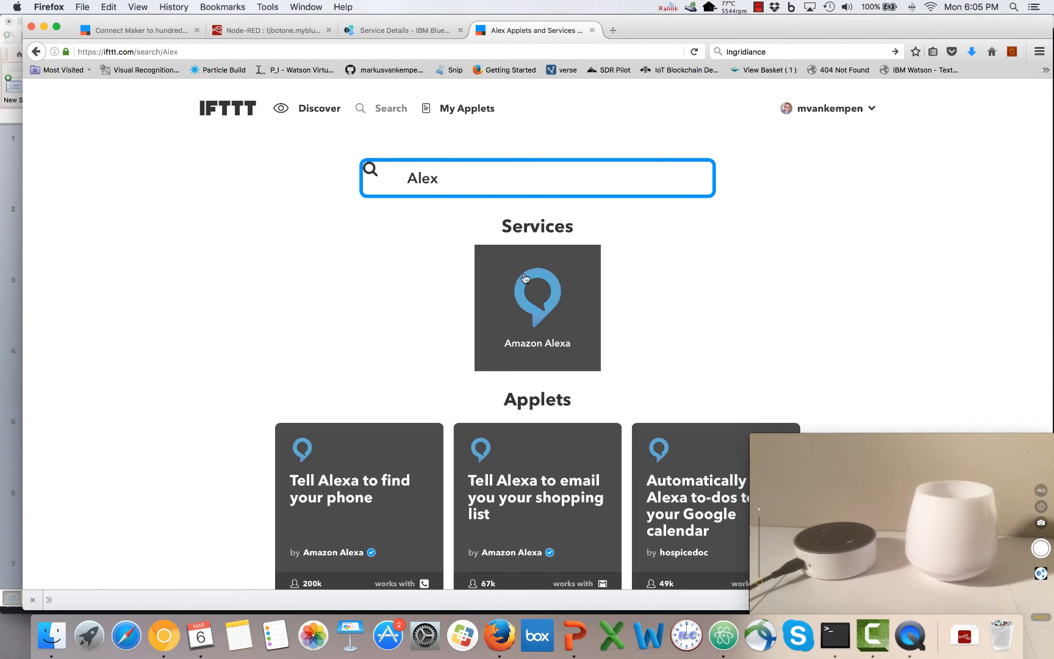
left_click(537, 294)
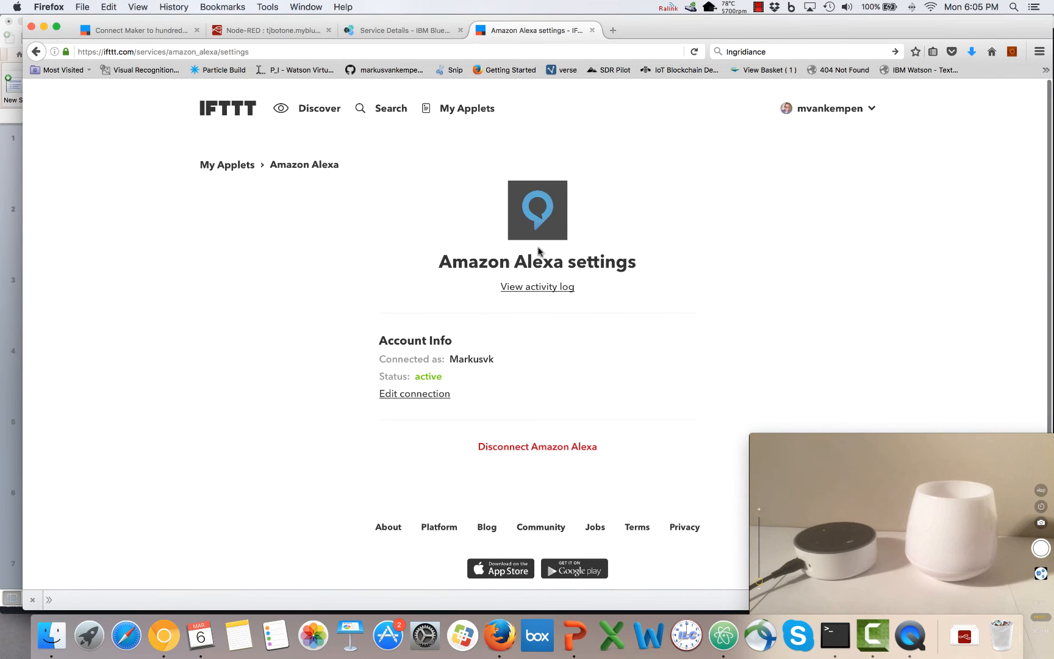
mouse_move(508, 215)
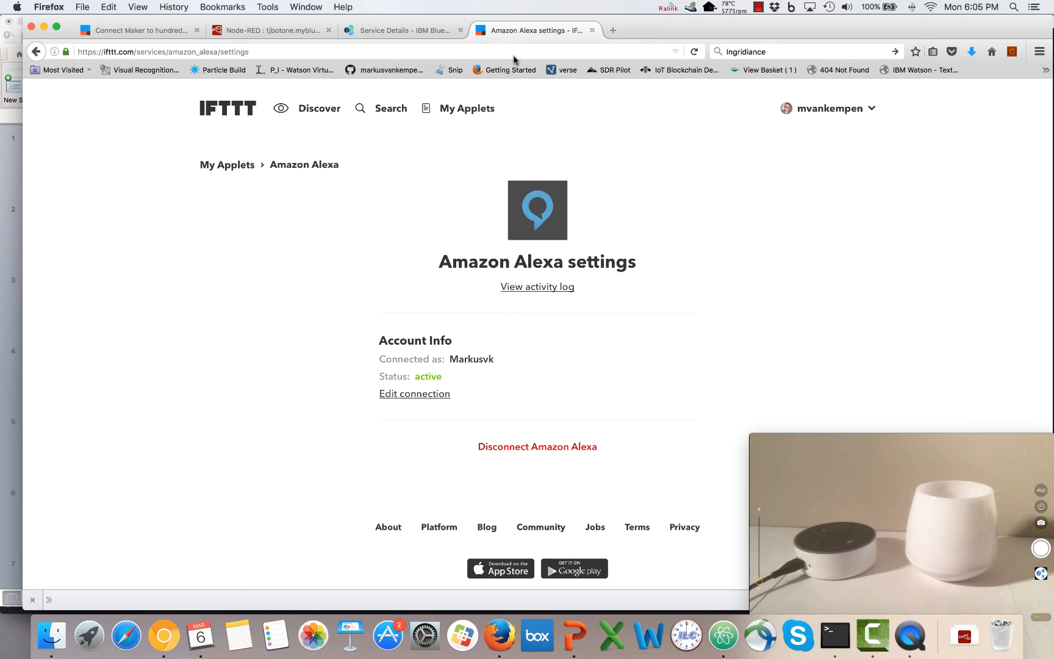
Show the My Applets list with the Alexa candle colour and Maker Event applets.
left_click(390, 109)
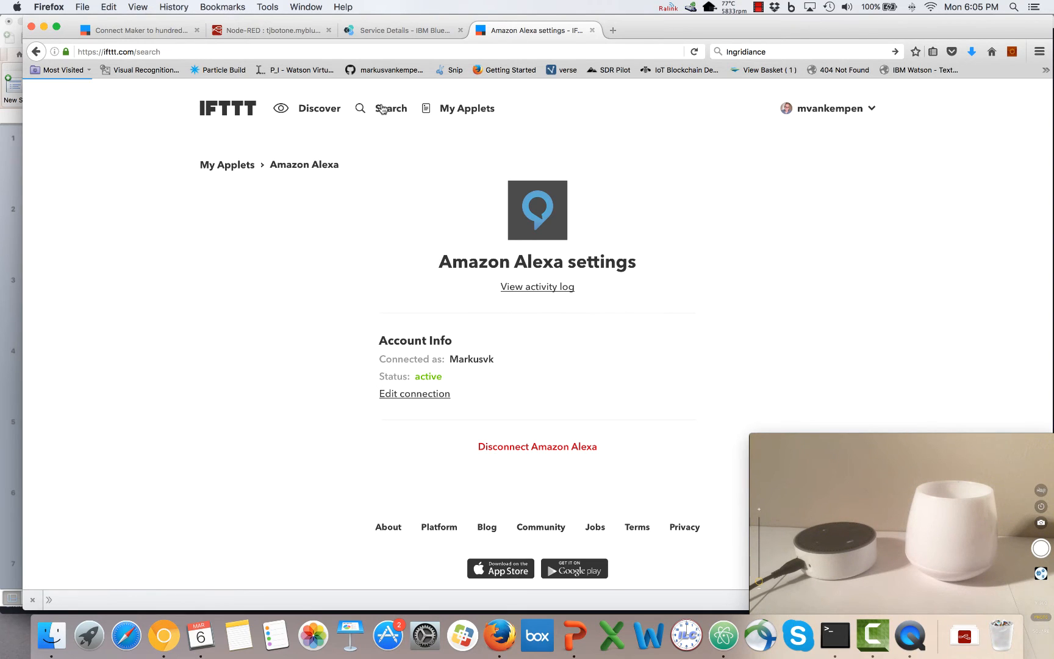
left_click(391, 109)
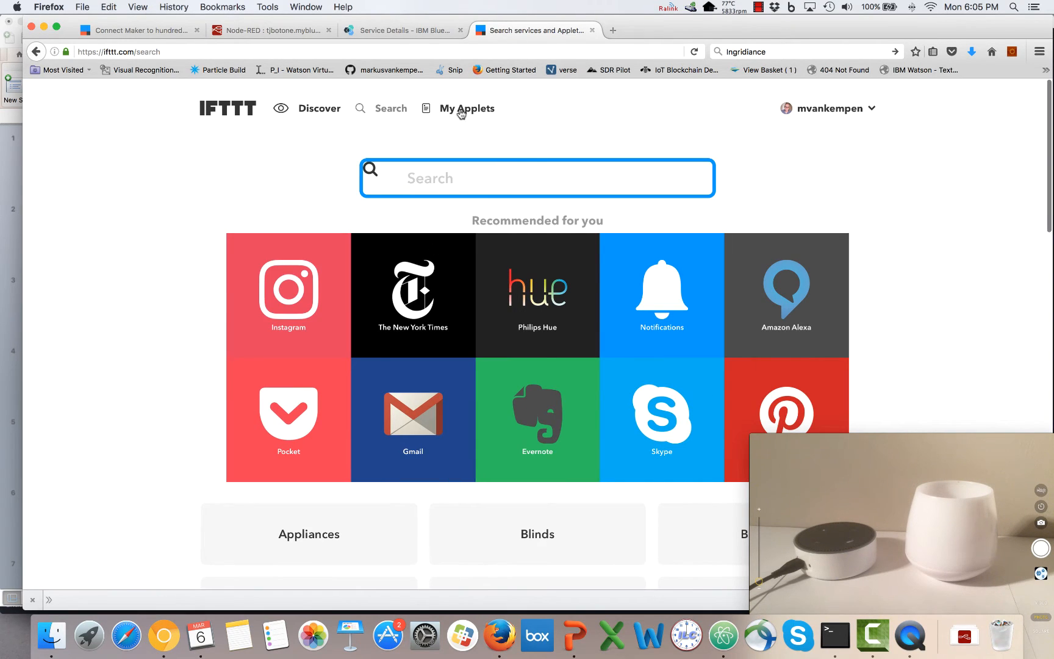
left_click(466, 108)
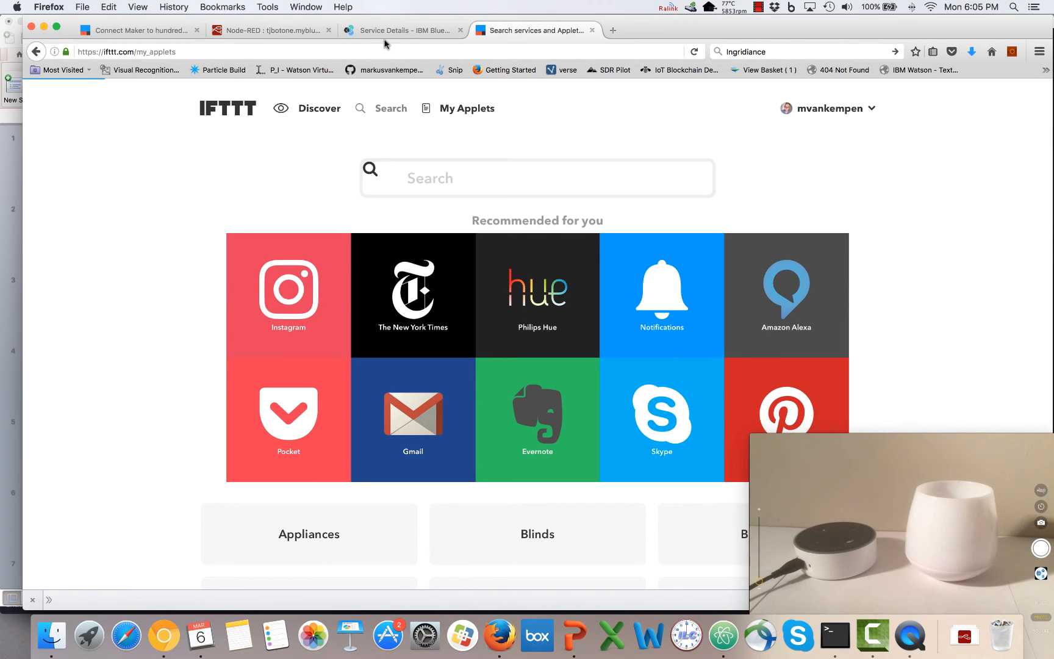
left_click(467, 109)
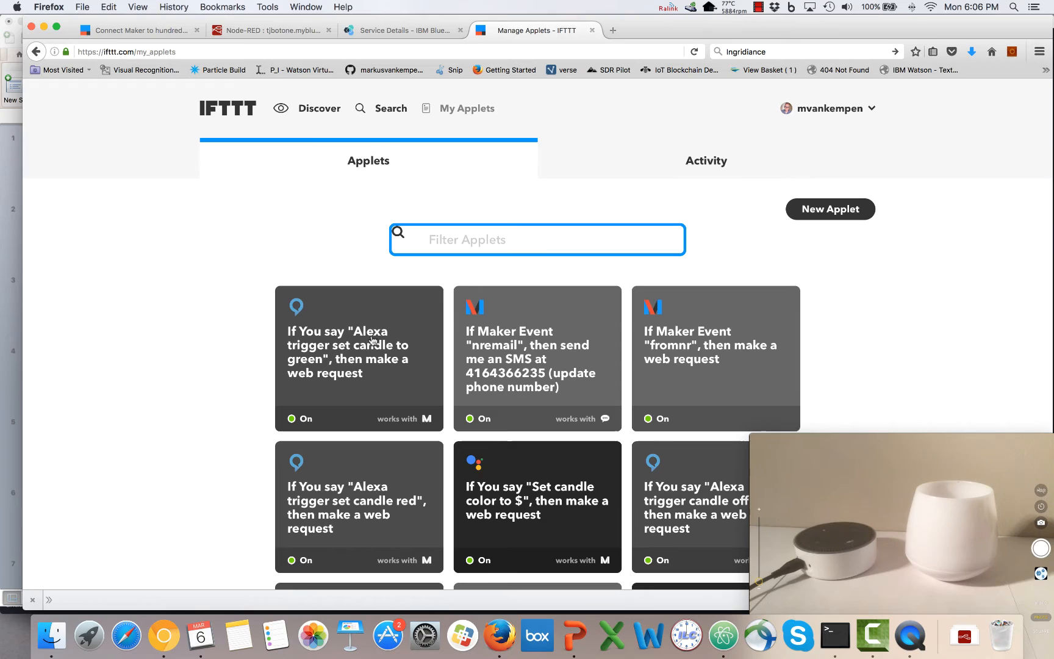
mouse_move(369, 364)
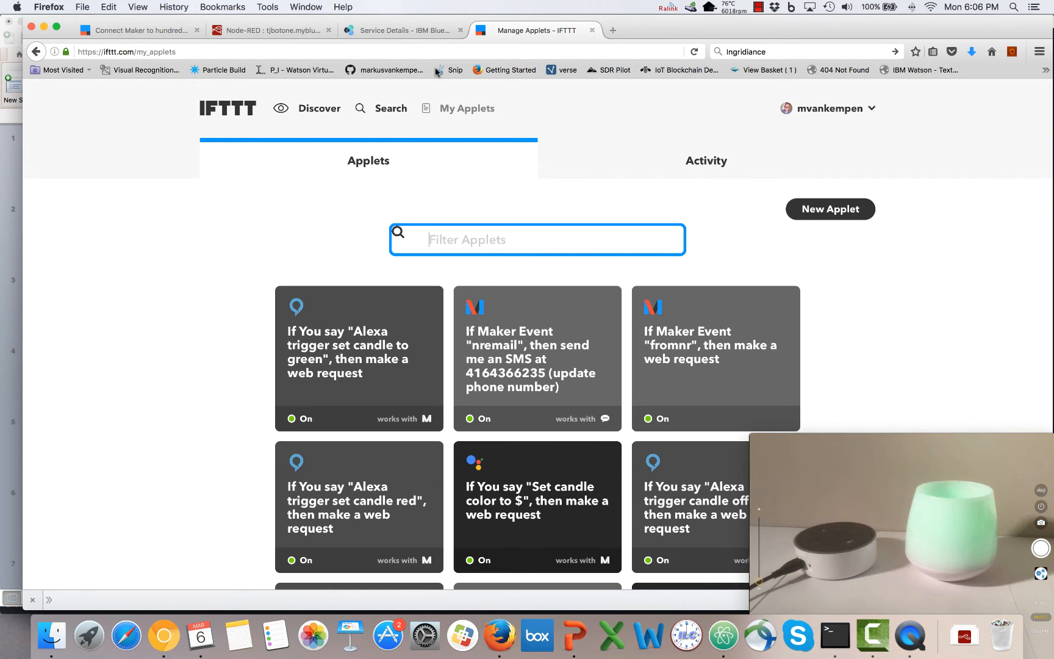
View the Node-RED IFTTT flow's debug log of green and red setcolor messages.
left_click(268, 31)
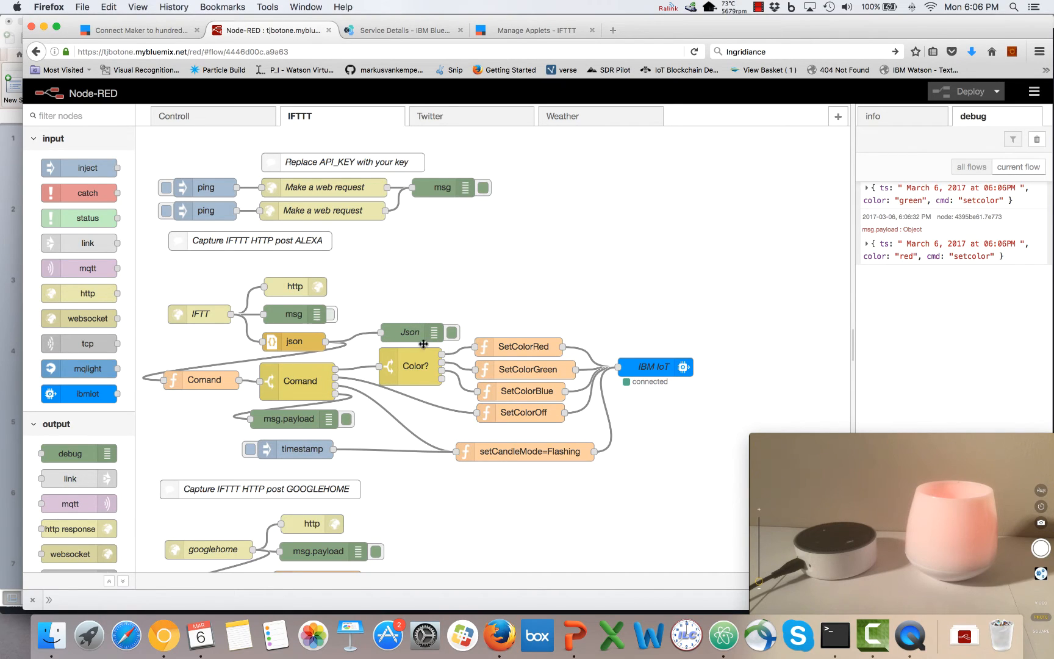
mouse_move(908, 293)
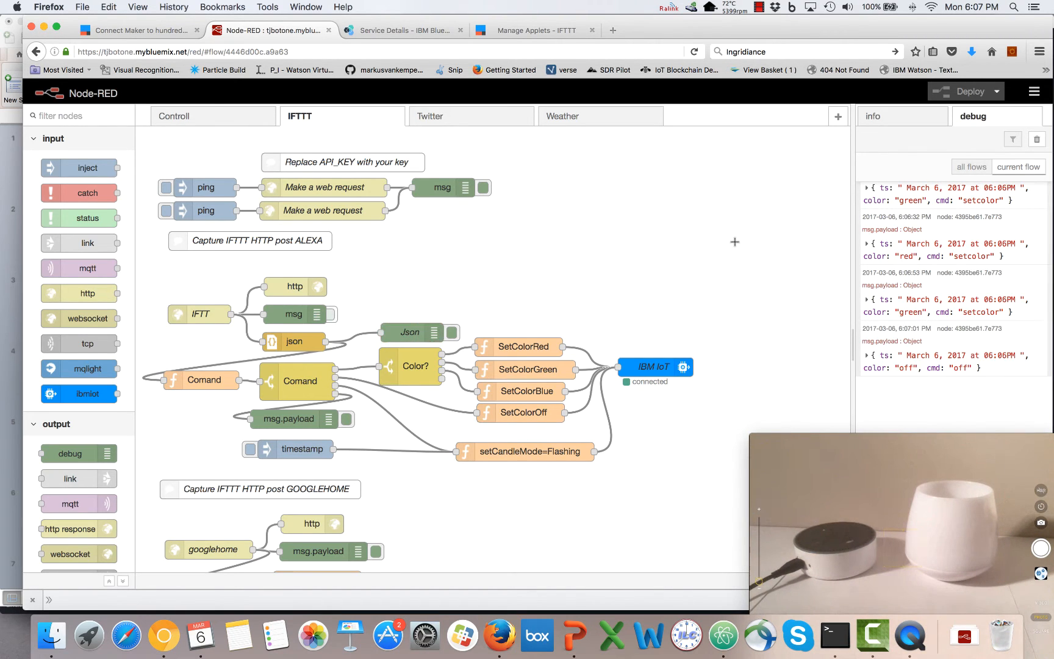
Start a new applet with Amazon Alexa as the trigger service.
left_click(535, 31)
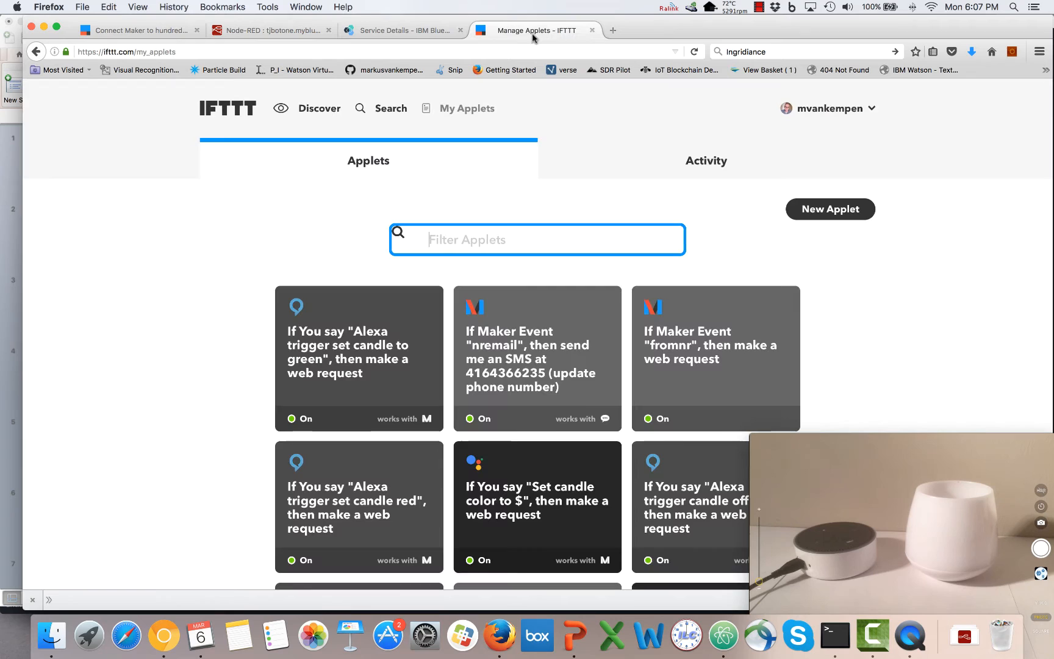
mouse_move(707, 247)
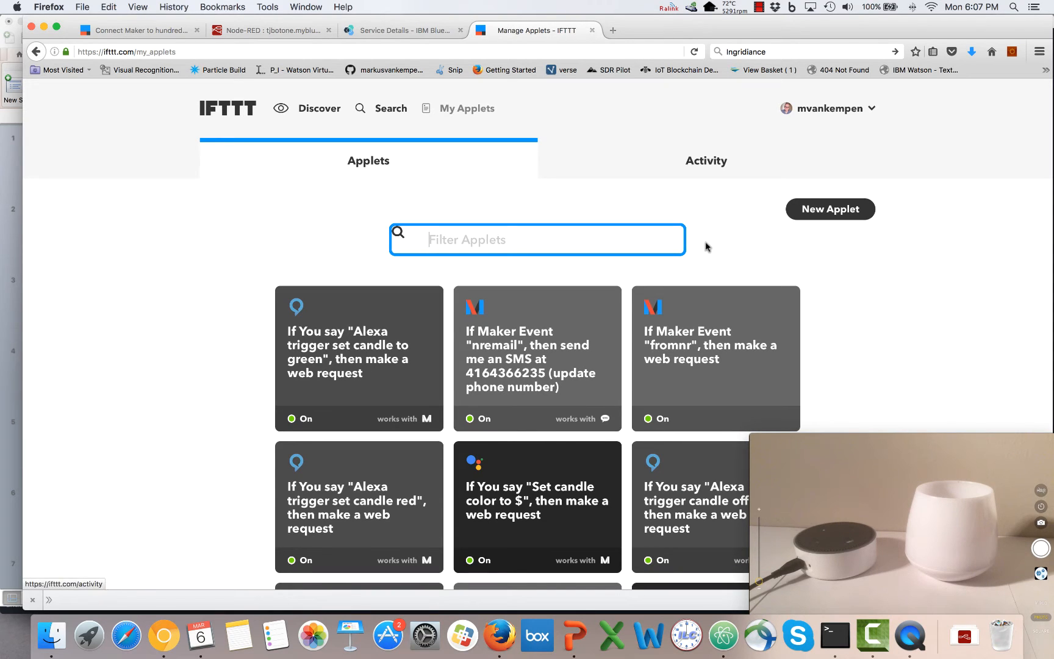
left_click(830, 208)
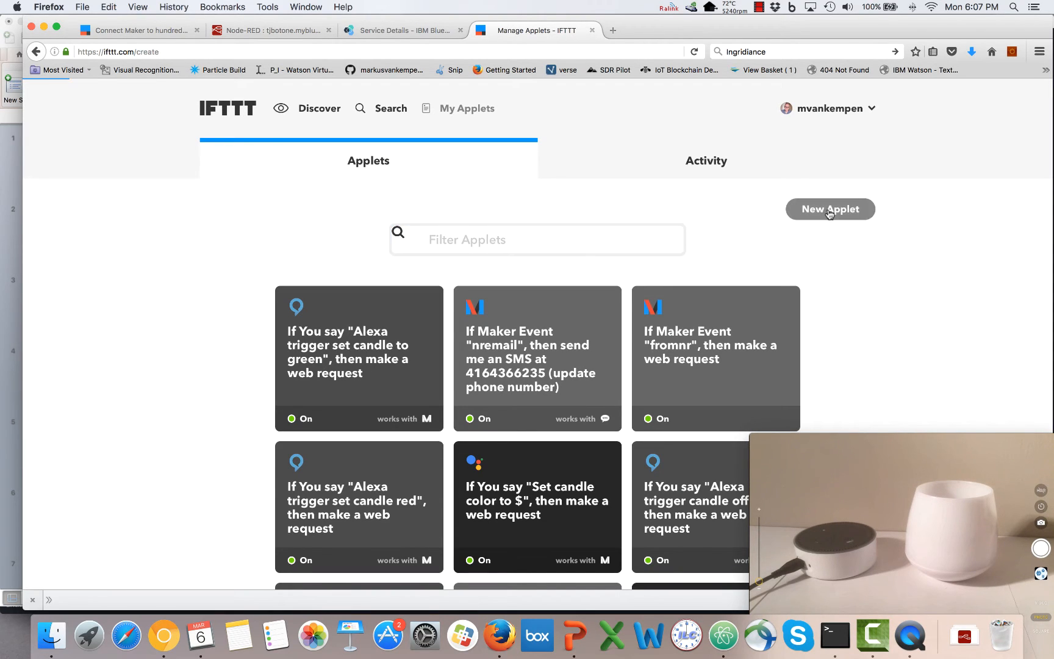
left_click(831, 209)
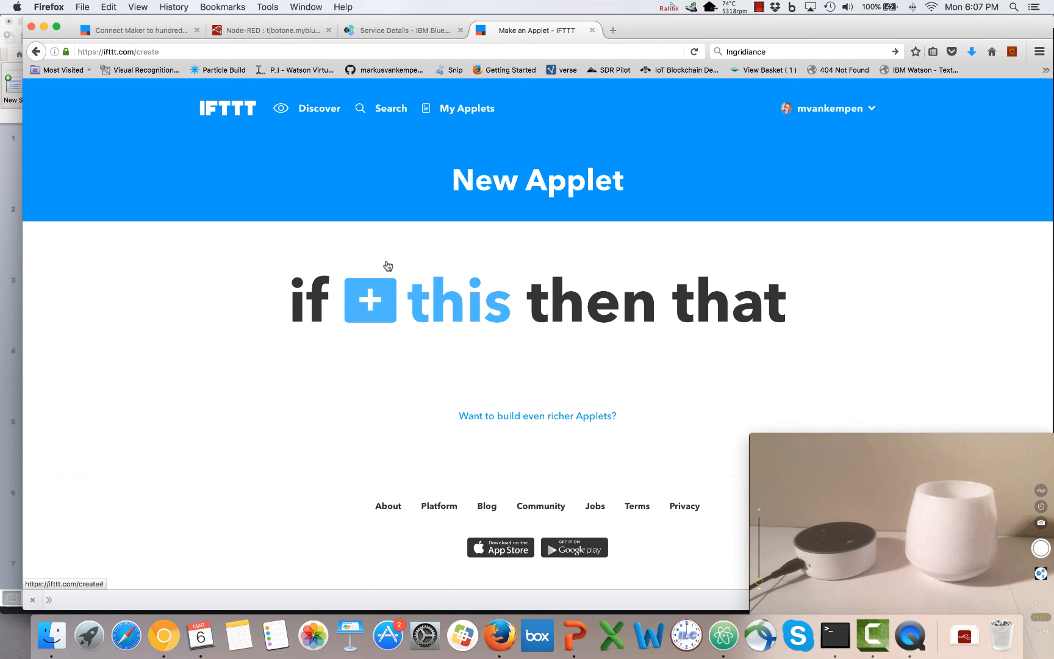
mouse_move(313, 224)
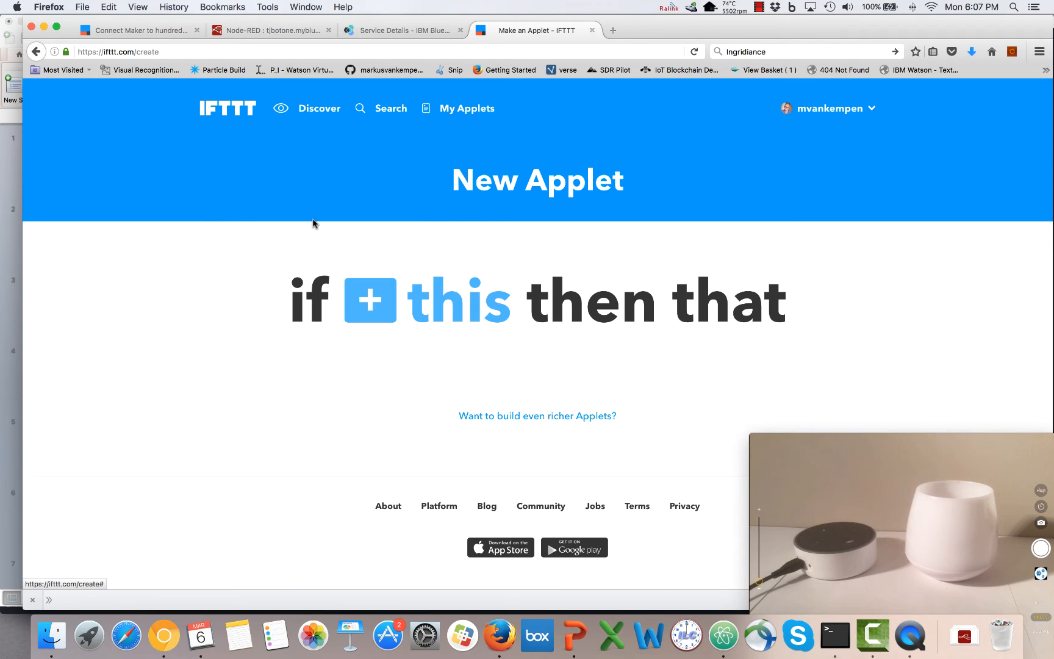
left_click(370, 300)
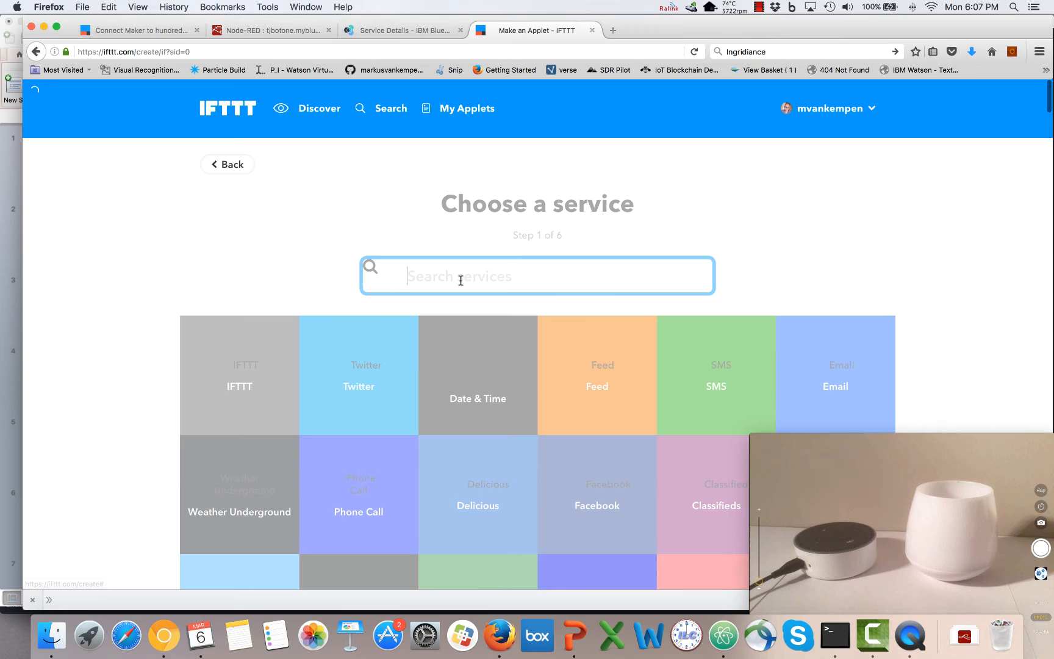
type("Alex")
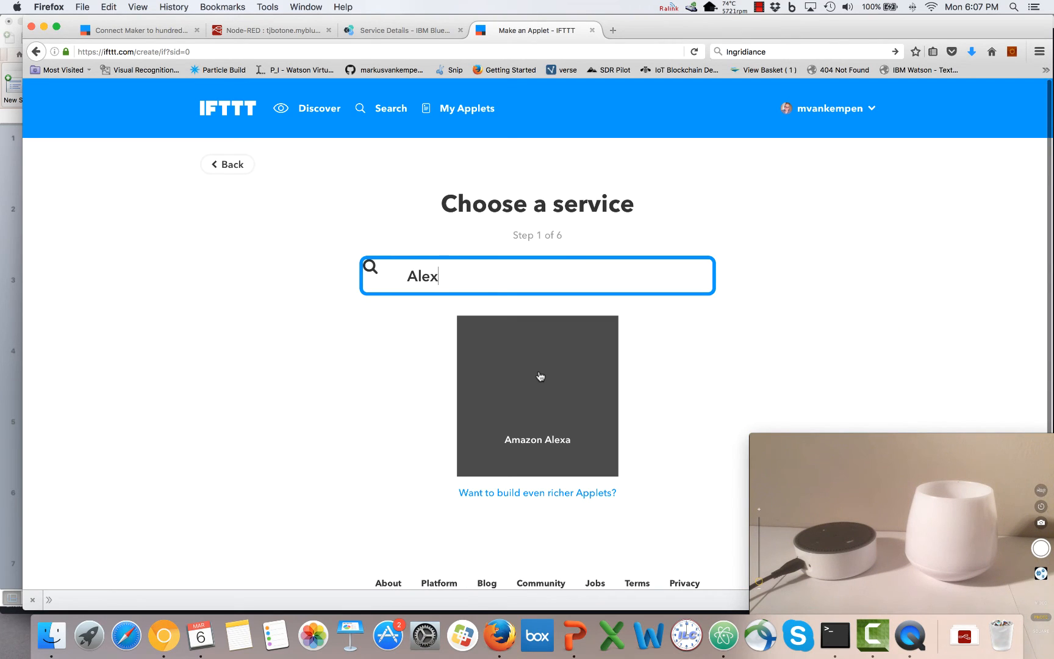
left_click(537, 396)
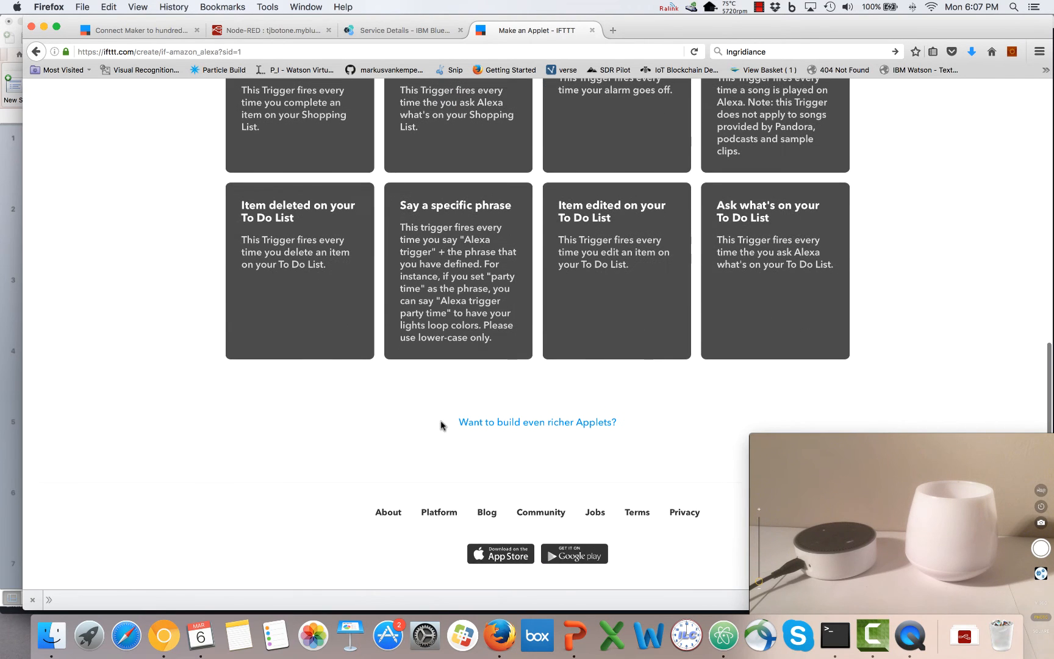
Create the 'Say a specific phrase' trigger with the phrase 'candle blue'.
left_click(458, 210)
type("candle blu")
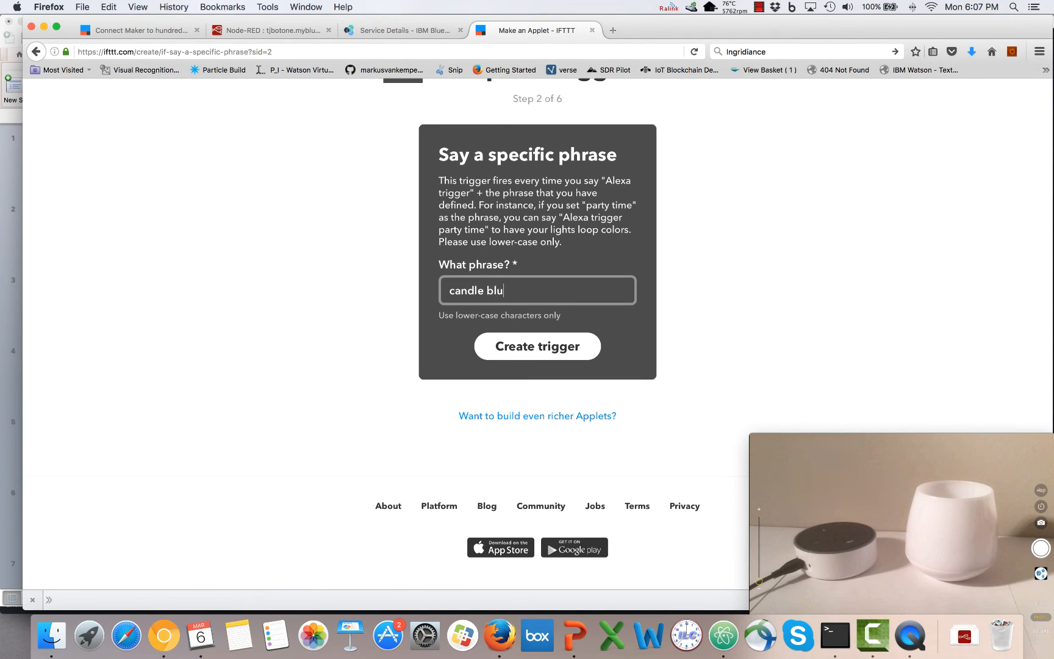
type("e")
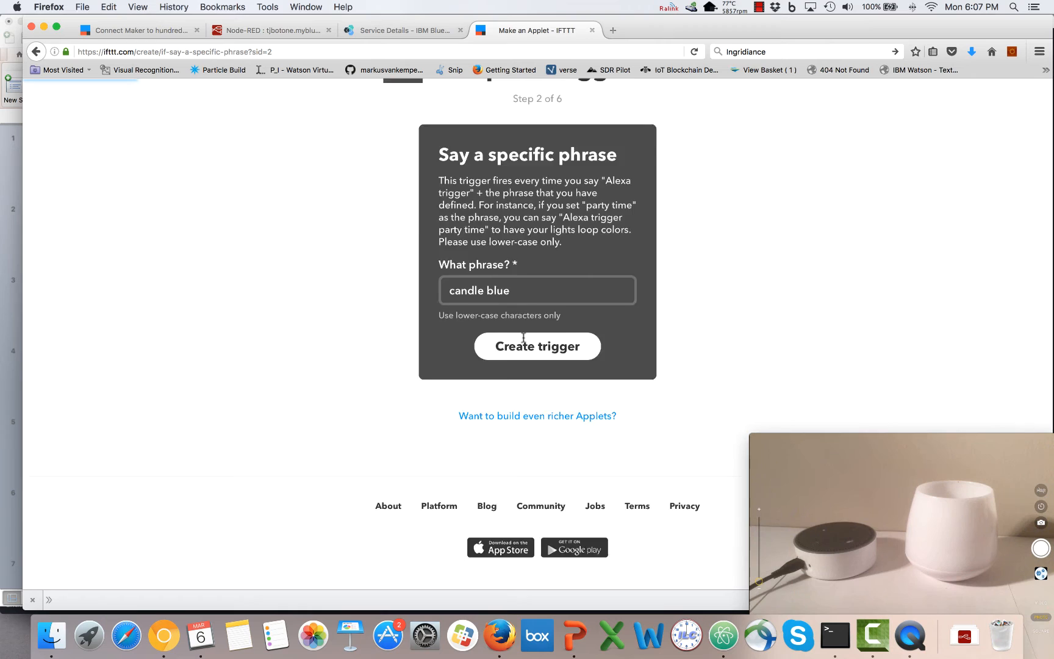
left_click(537, 347)
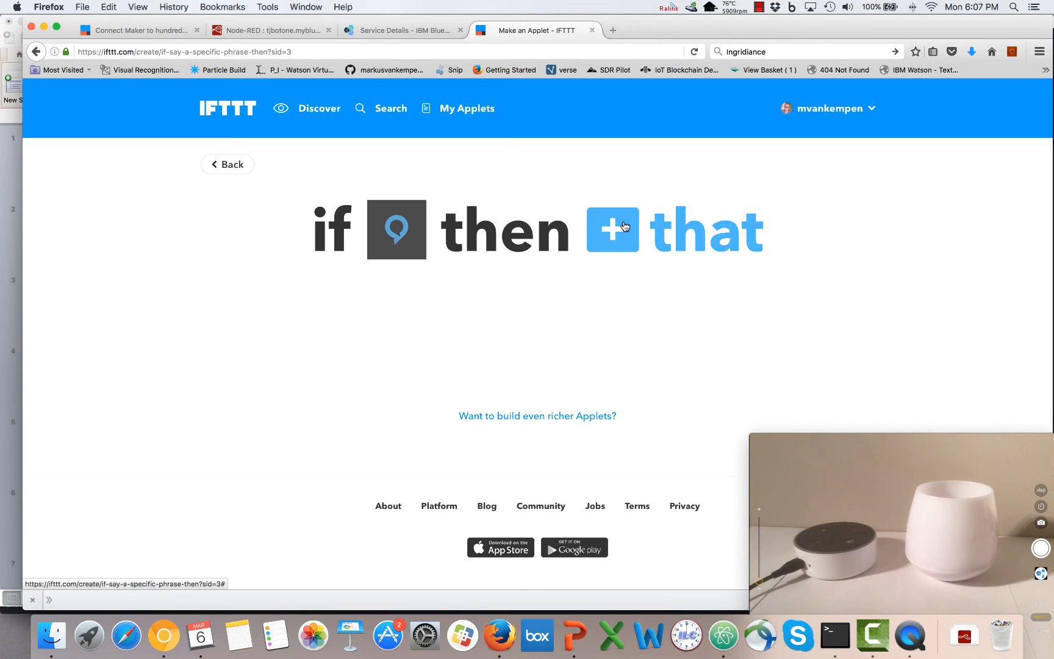
Choose Maker as the action service and select its 'Make a web request' action.
left_click(611, 230)
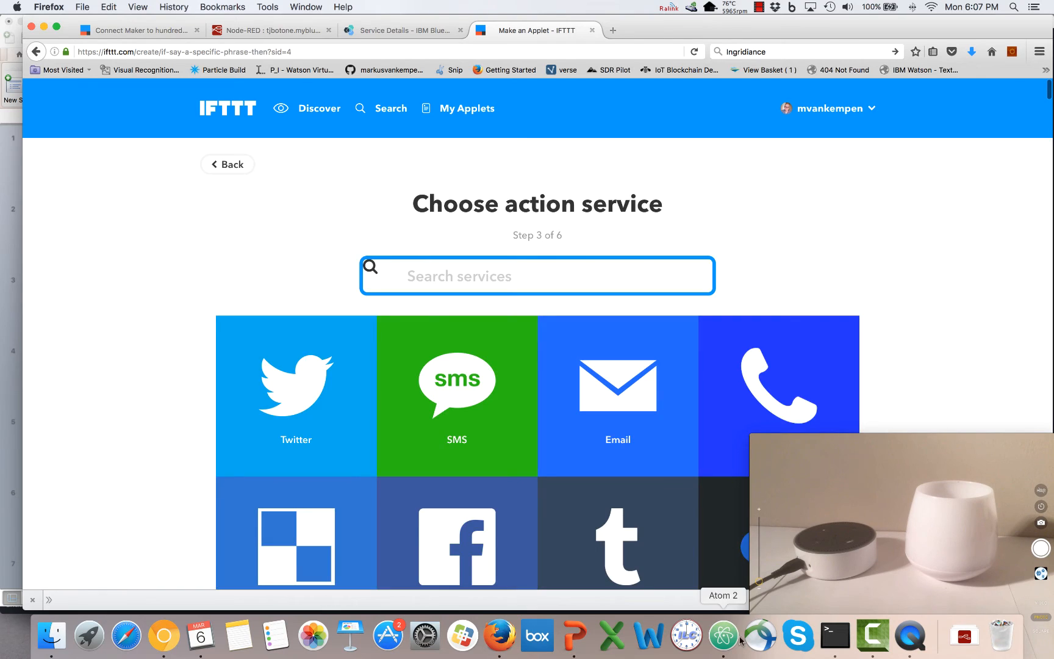
left_click(722, 635)
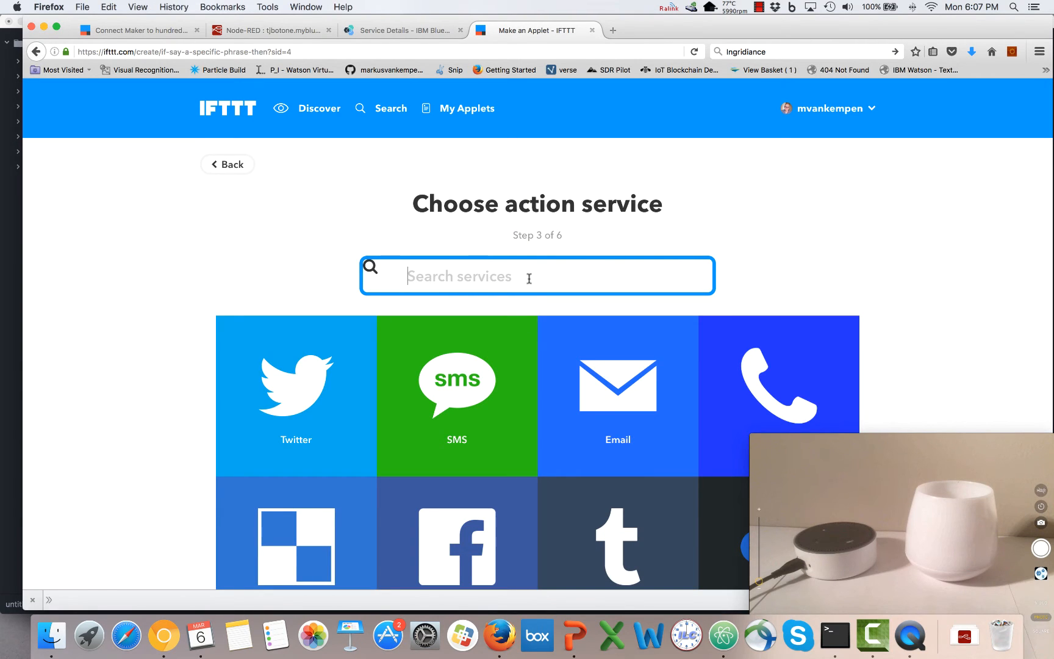
type("Maker")
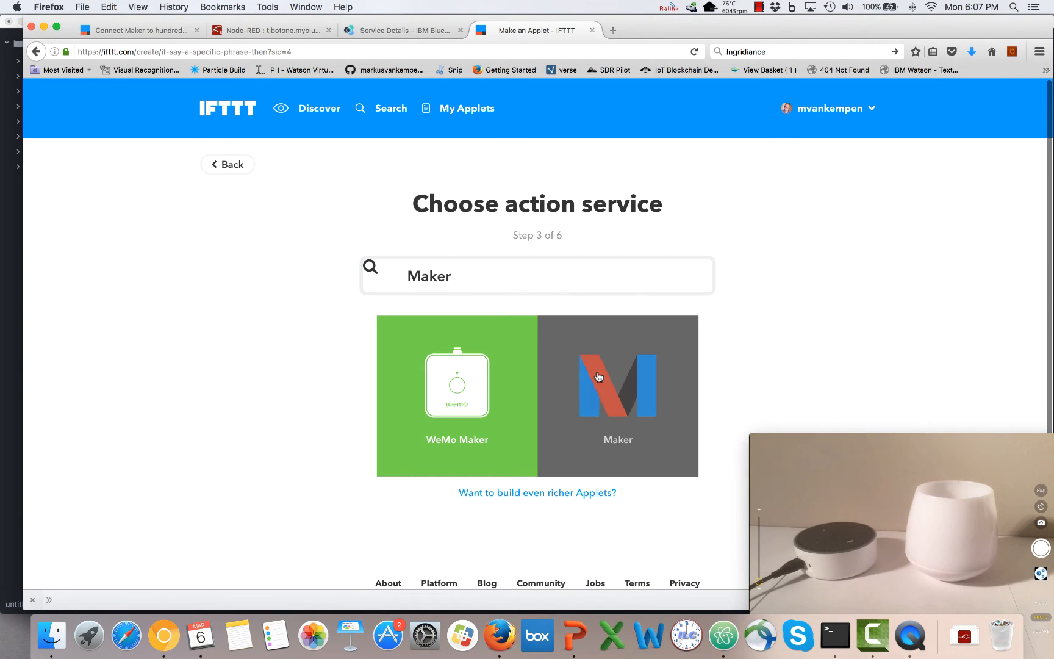
left_click(616, 385)
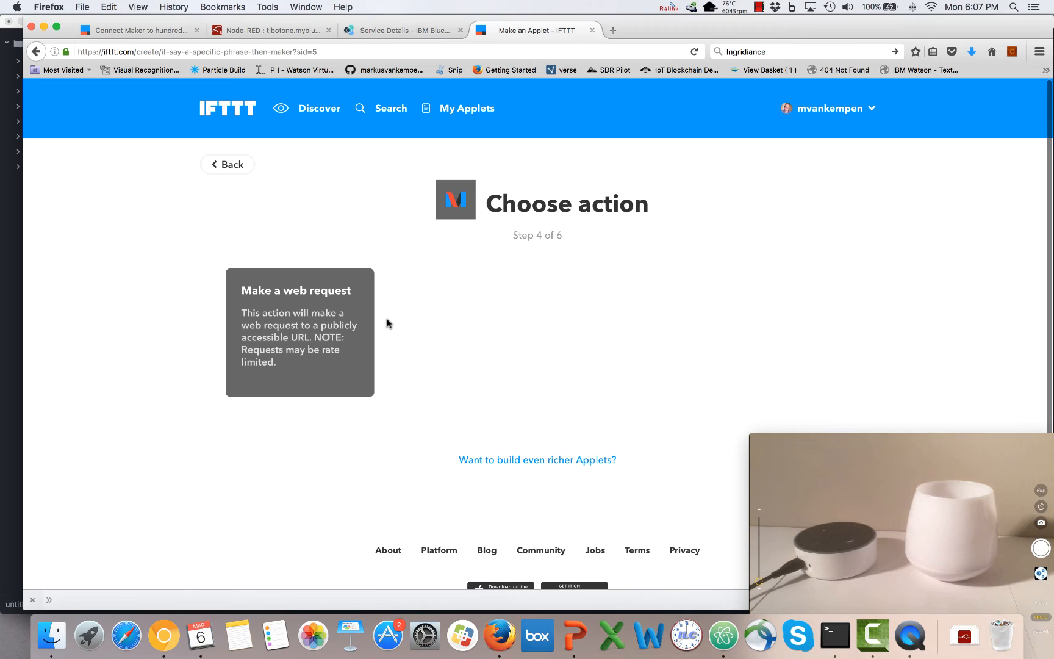
left_click(298, 289)
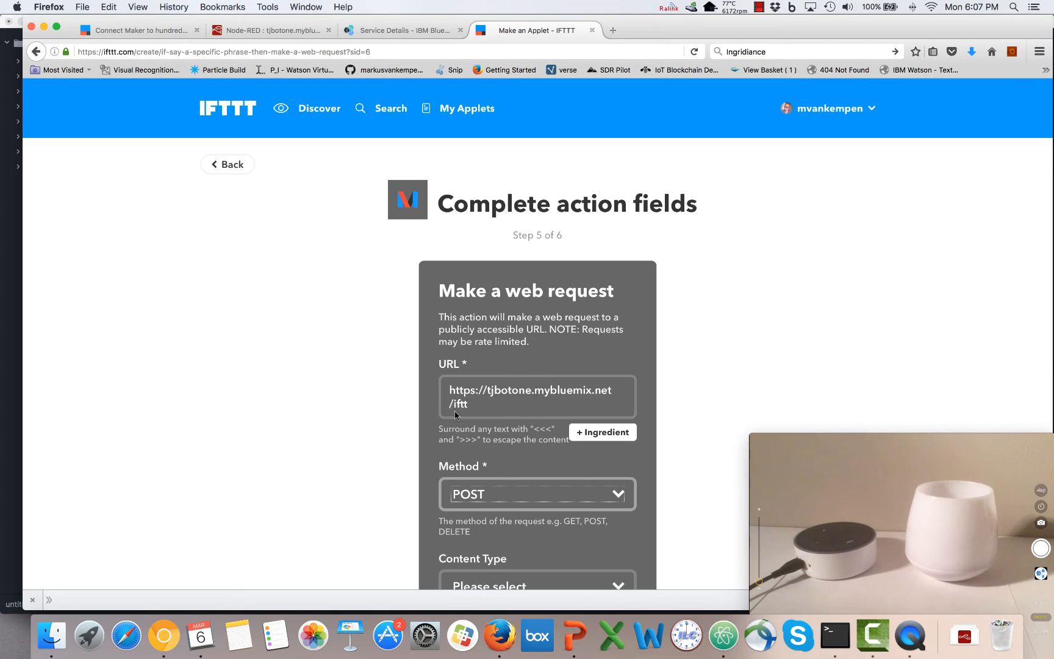
Set content type text/plain, complete the body with 'blue', and create the action.
left_click(537, 384)
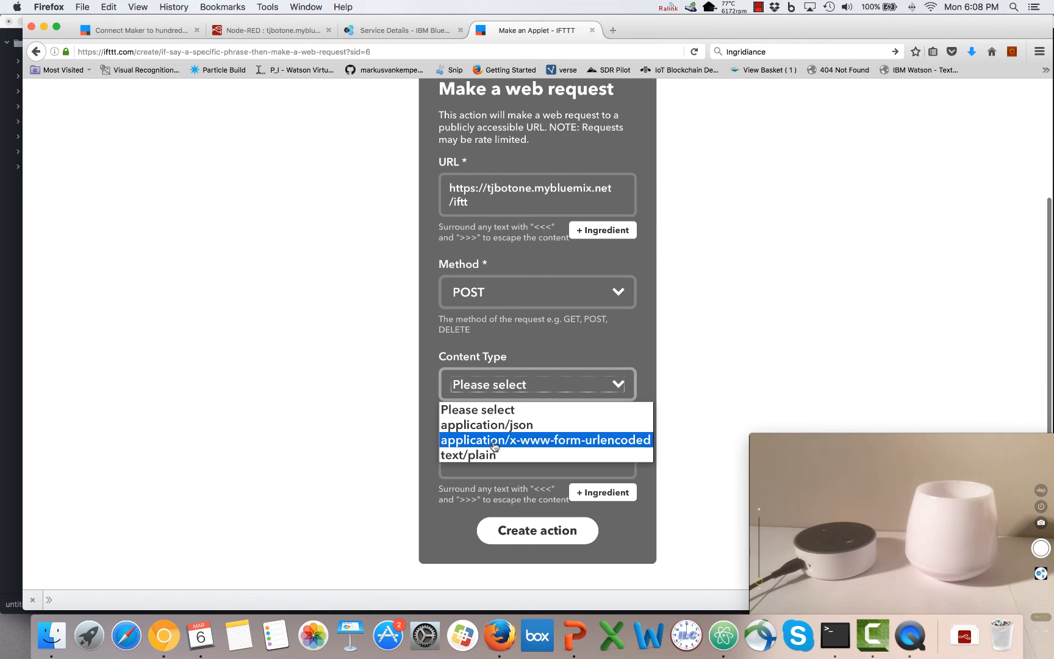
left_click(468, 455)
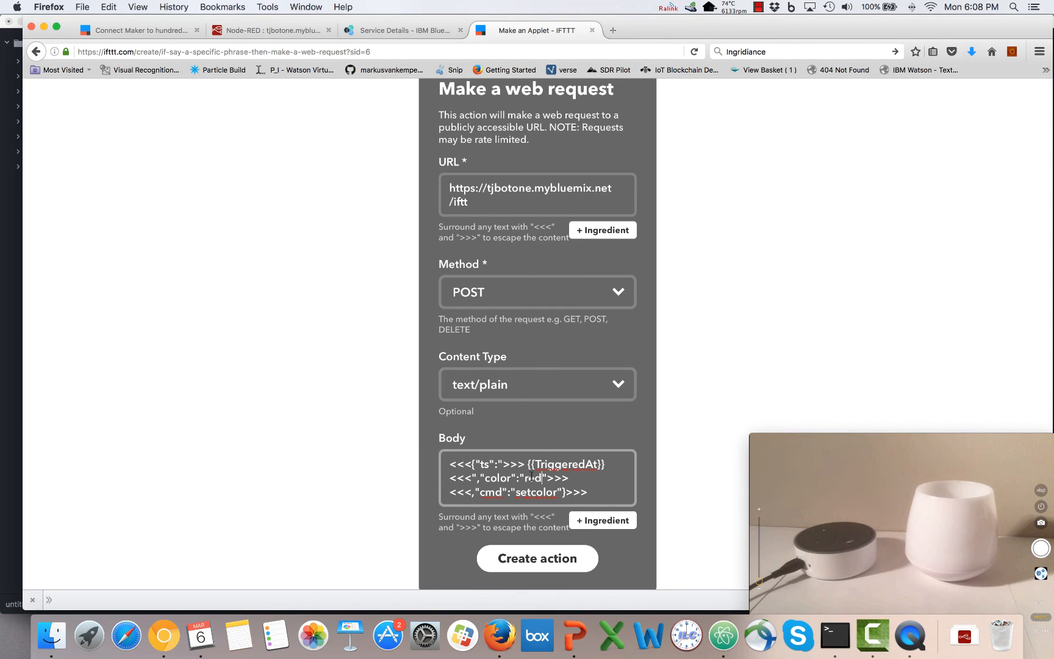
type("blue")
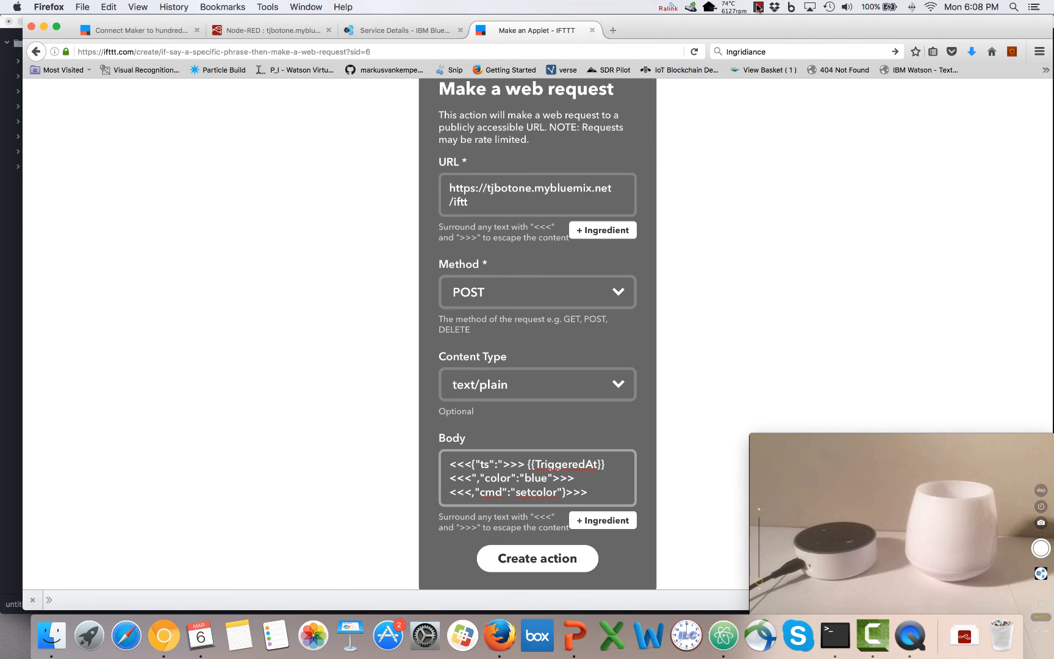
left_click(732, 7)
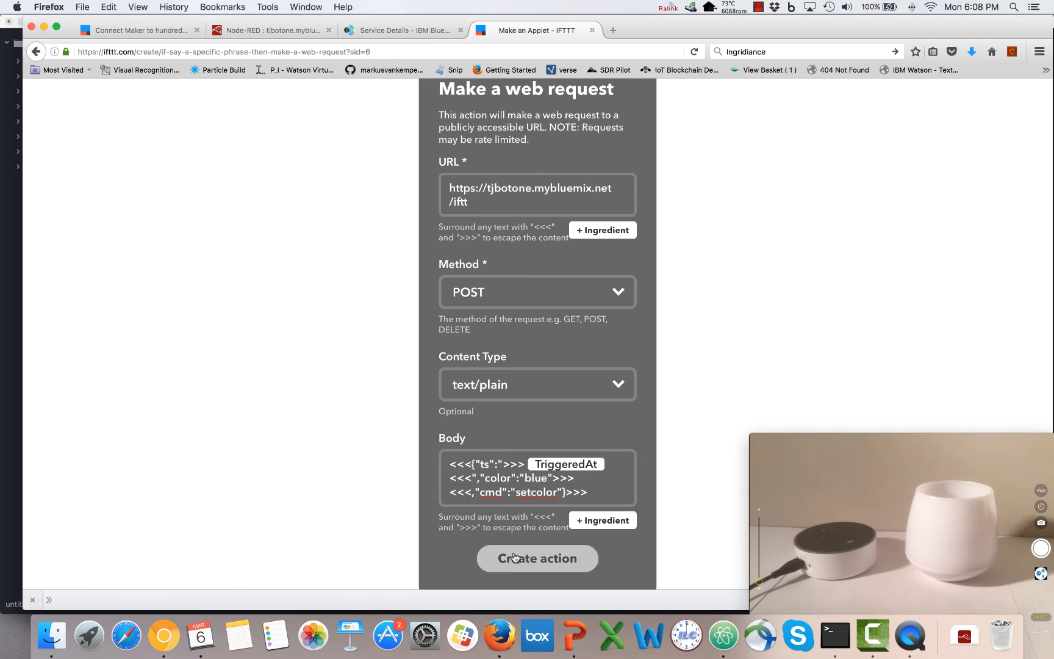
scroll("down", 3)
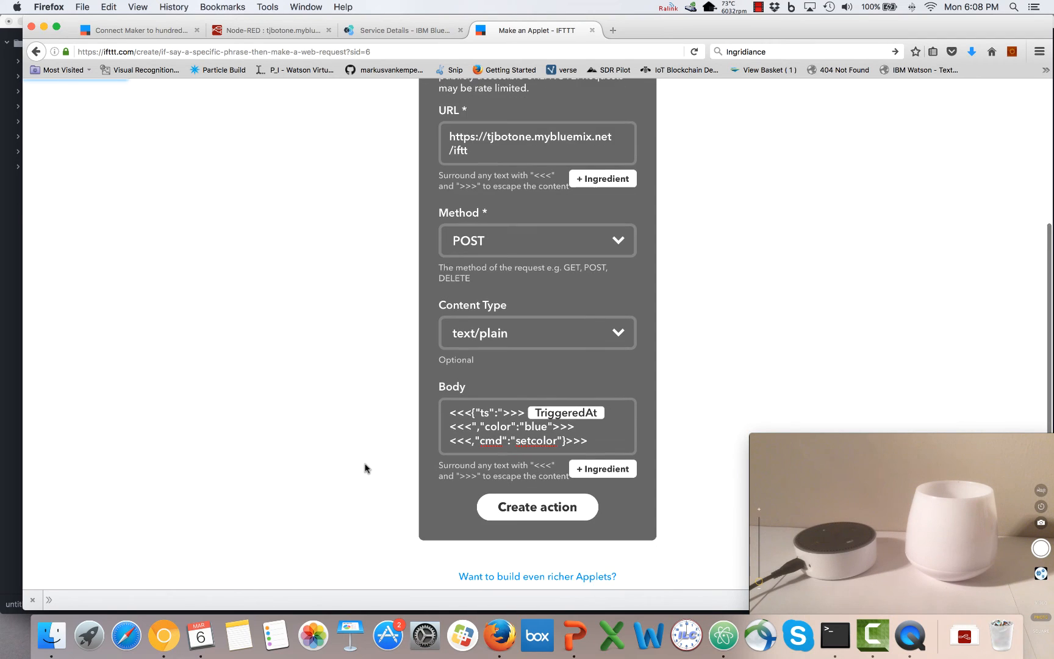
left_click(537, 506)
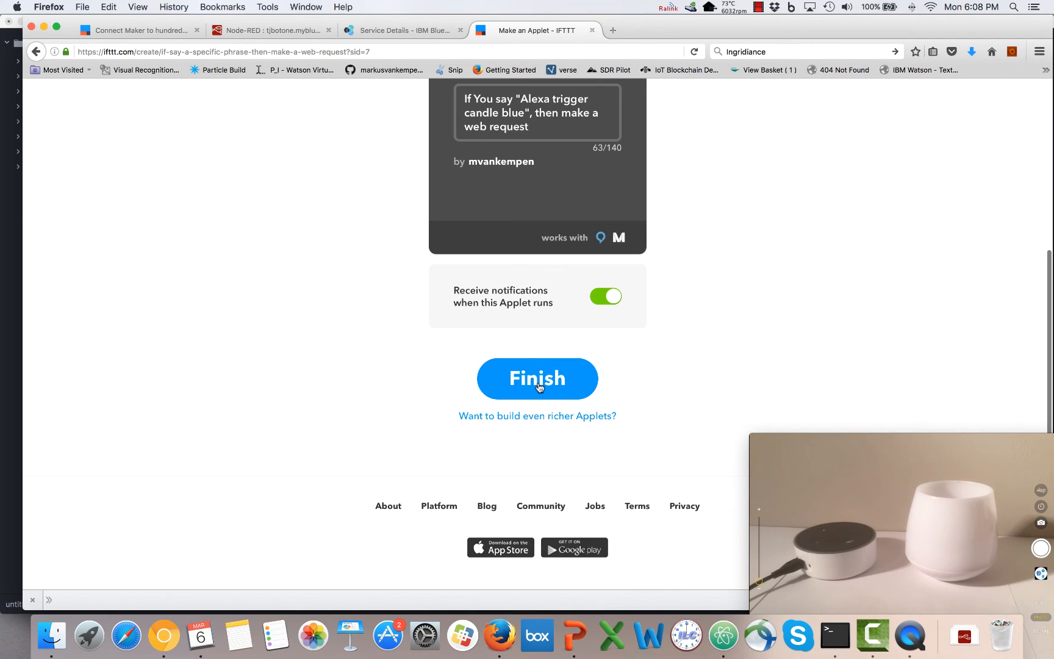
Finish the applet, glance at Node-RED, and return to the saved applet showing On.
left_click(536, 379)
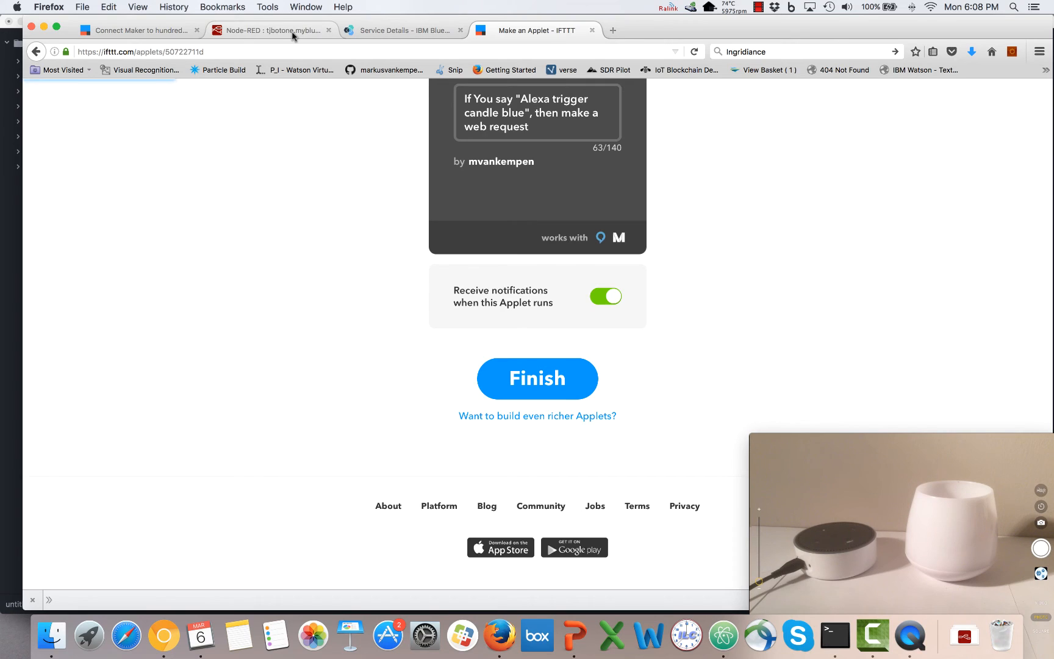
left_click(268, 30)
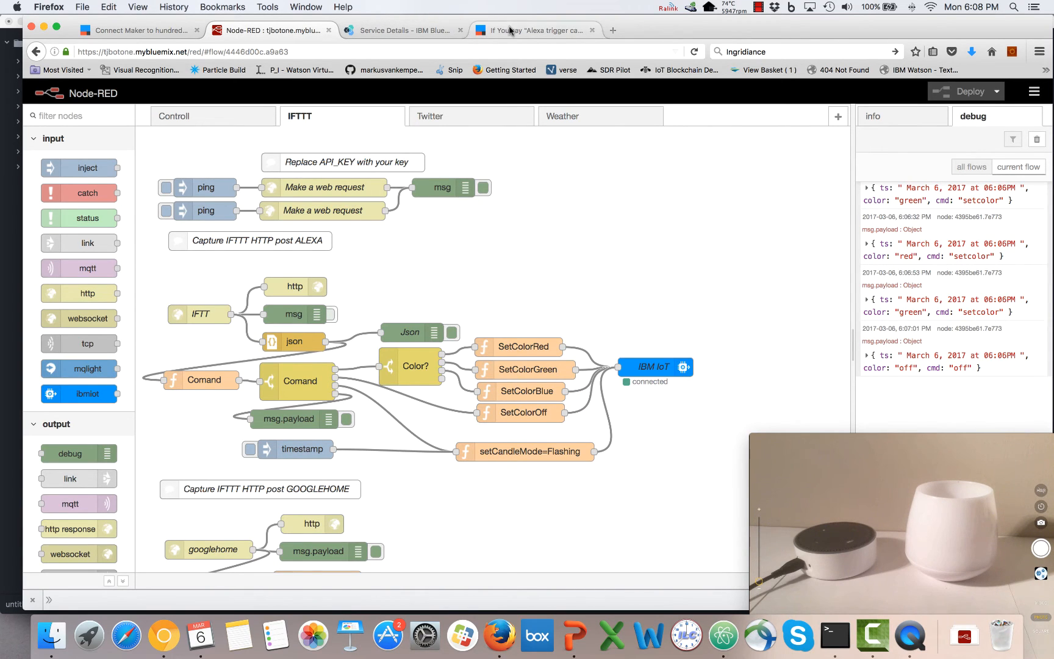
left_click(535, 30)
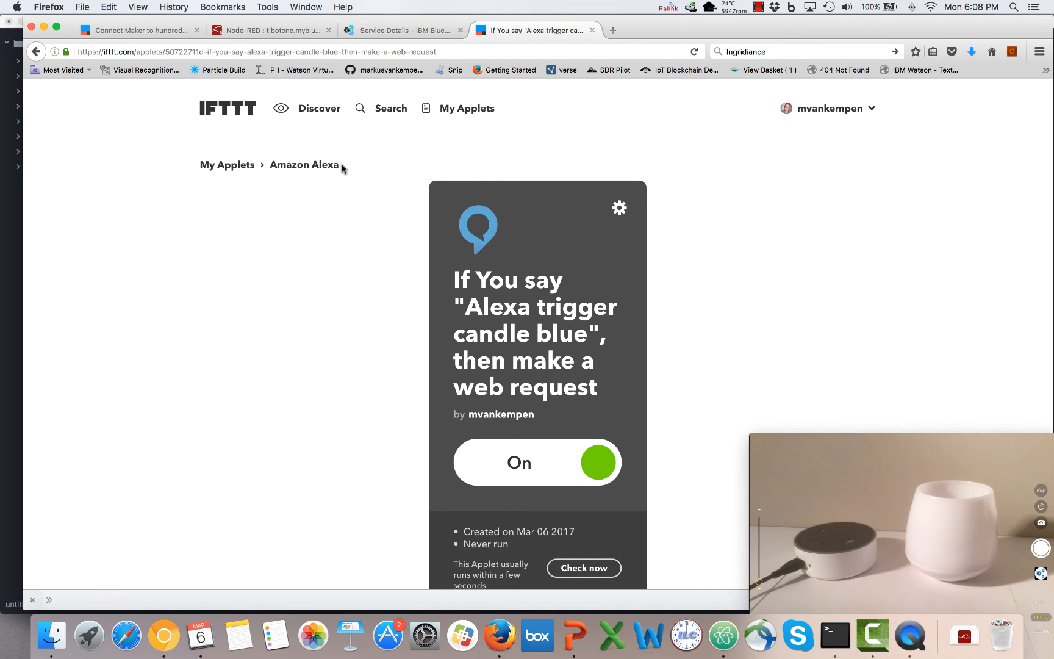
mouse_move(610, 636)
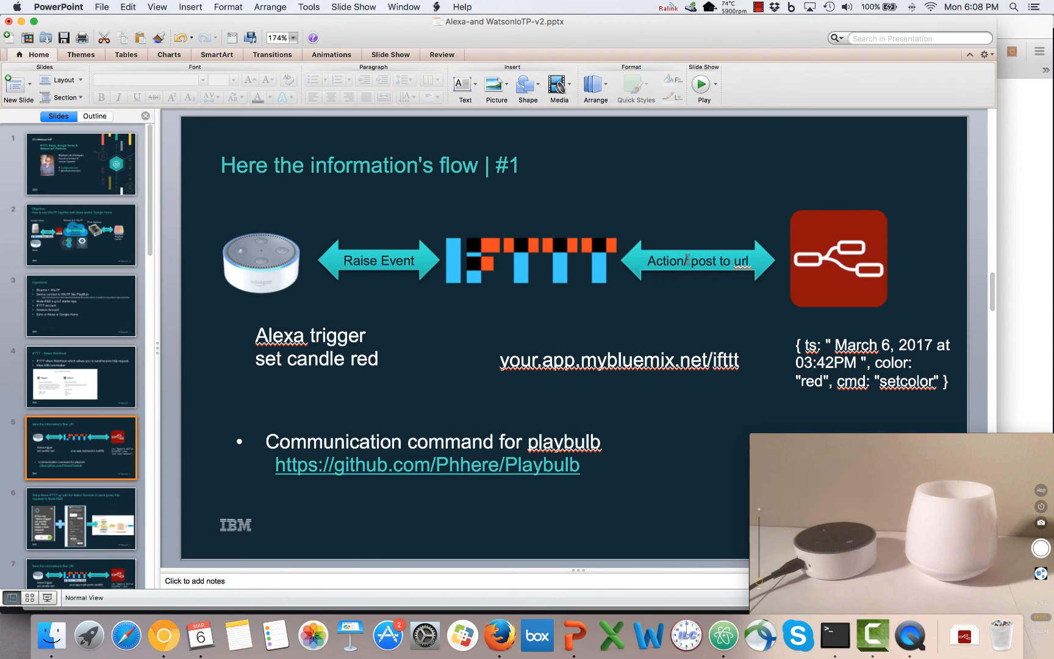
mouse_move(75, 518)
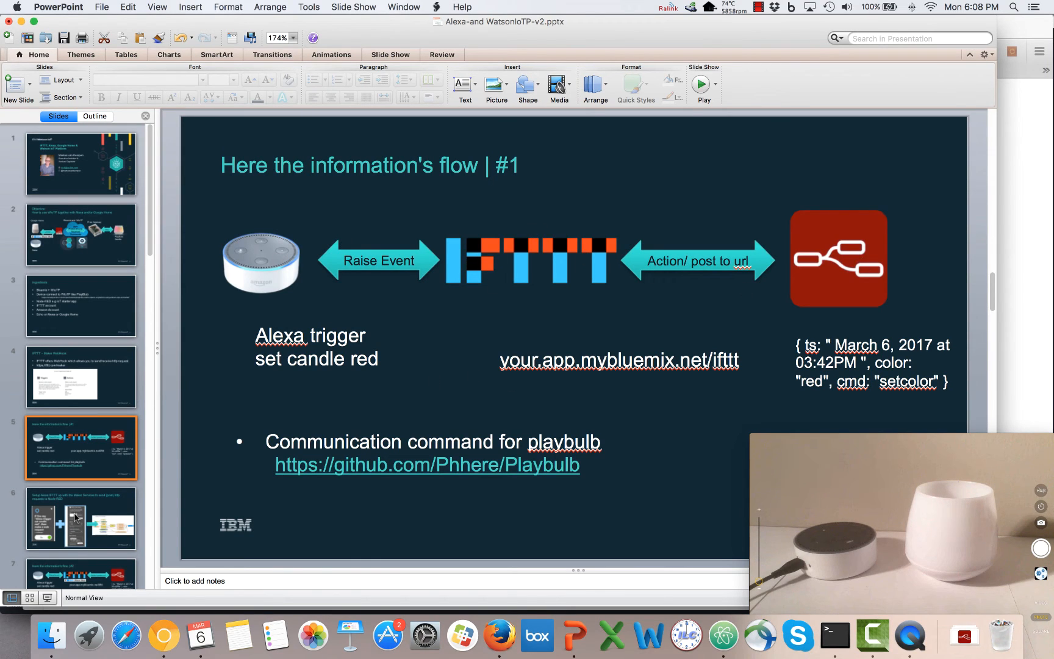
Show the Alexa IFTTT setup slide in PowerPoint, then return to Firefox.
left_click(80, 519)
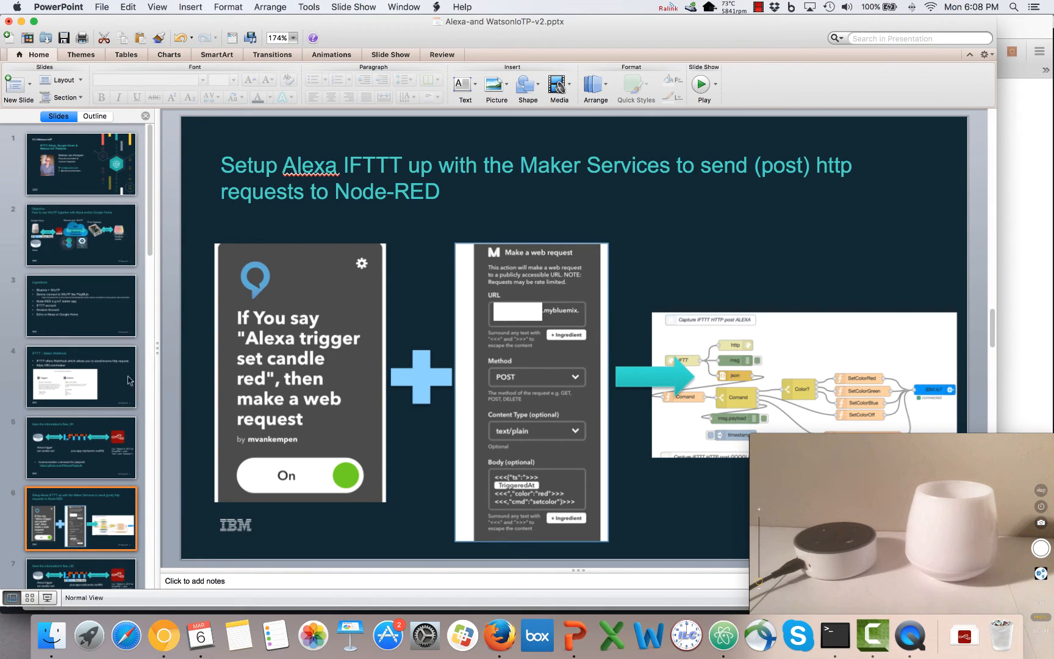
scroll("down", 3)
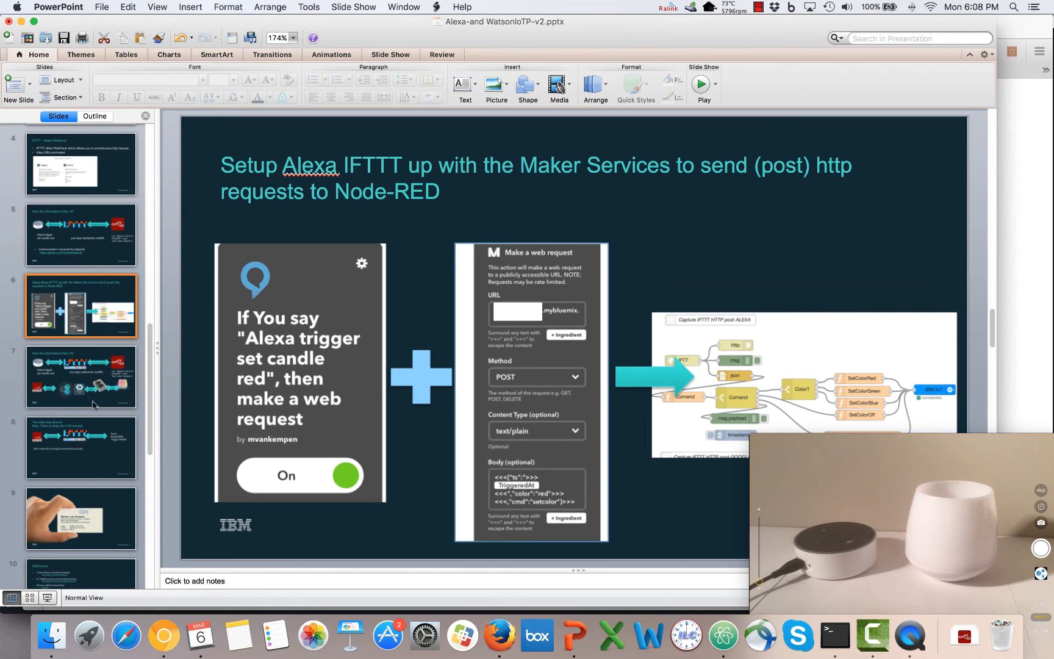
mouse_move(642, 543)
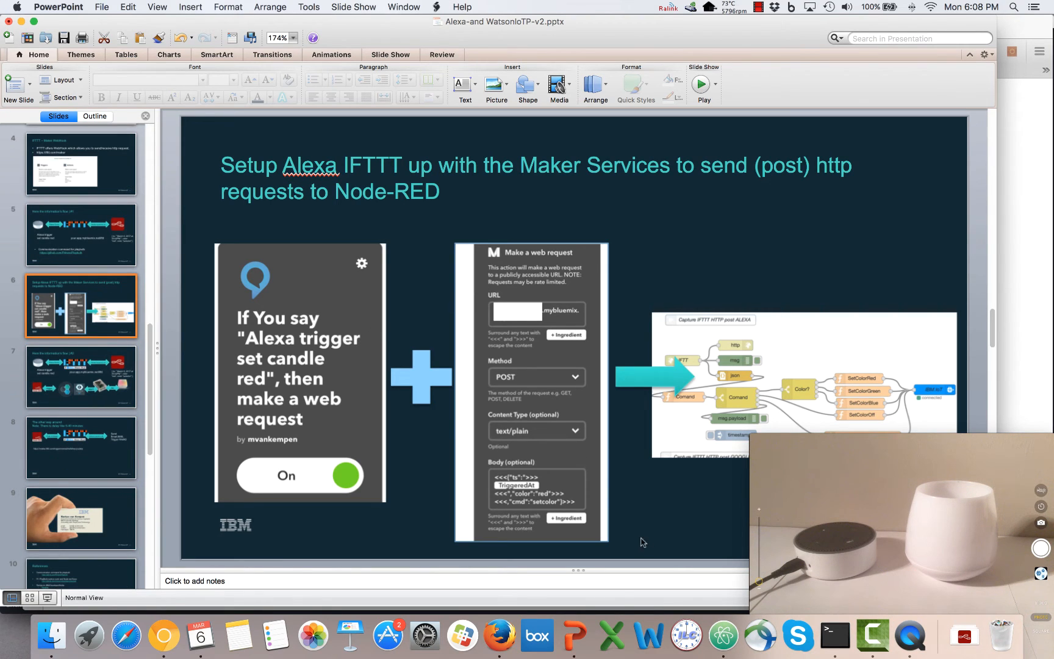
mouse_move(575, 635)
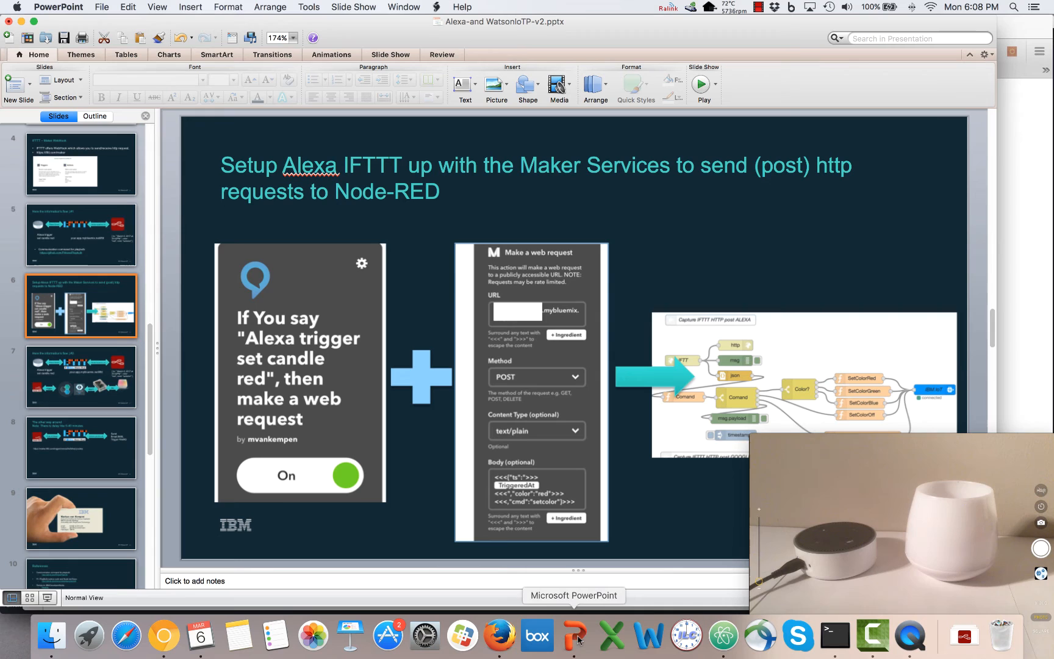
left_click(499, 634)
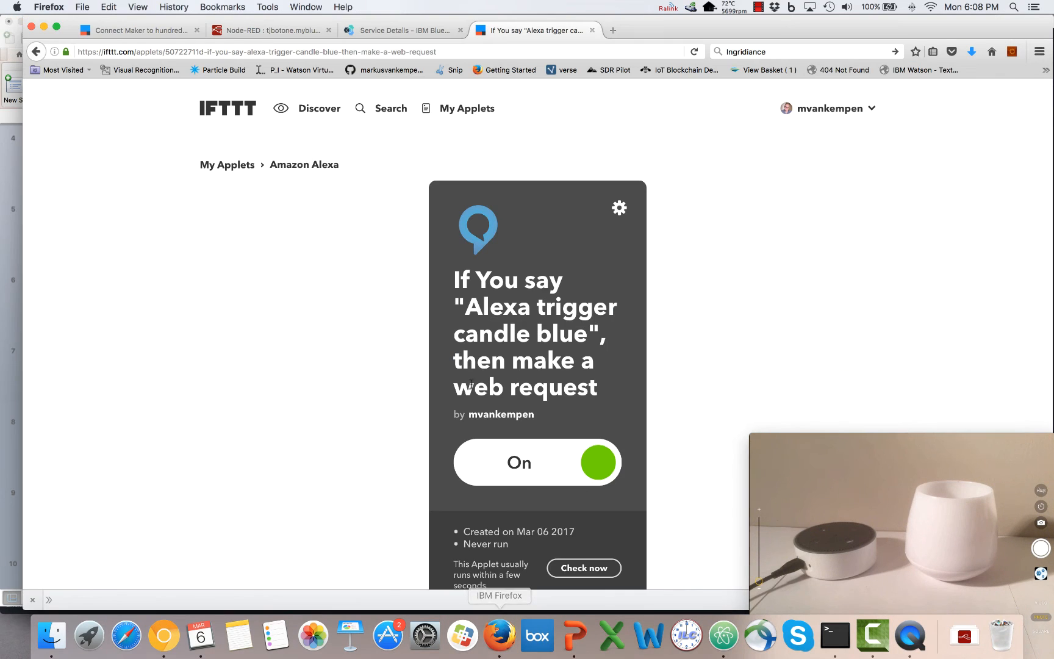
Switch to the Node-RED tab to see the blue setcolor message arrive.
left_click(272, 31)
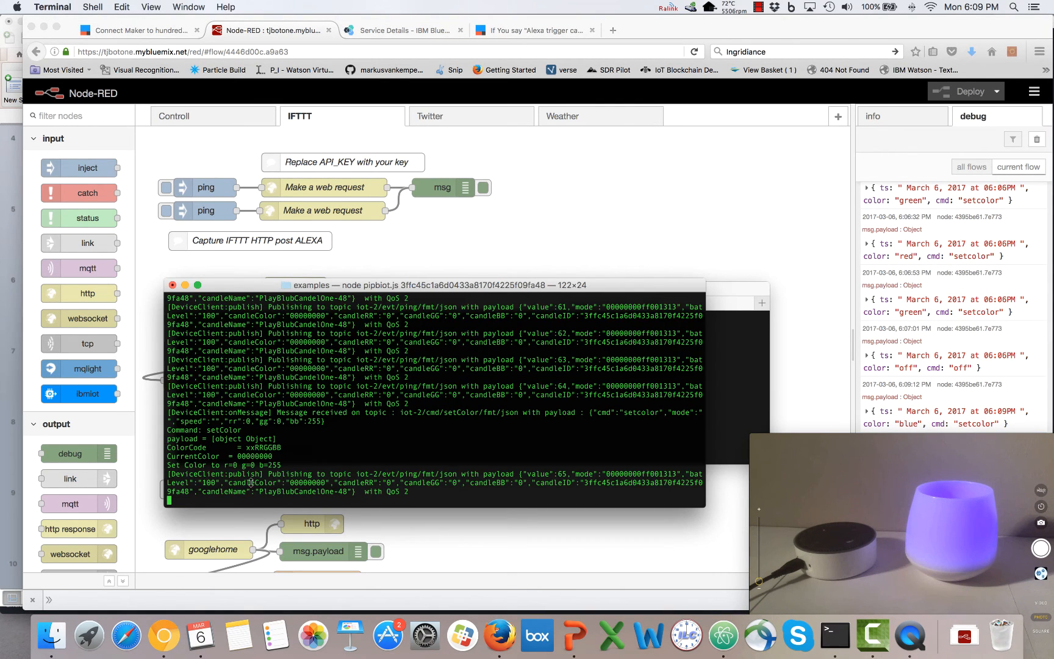
mouse_move(395, 426)
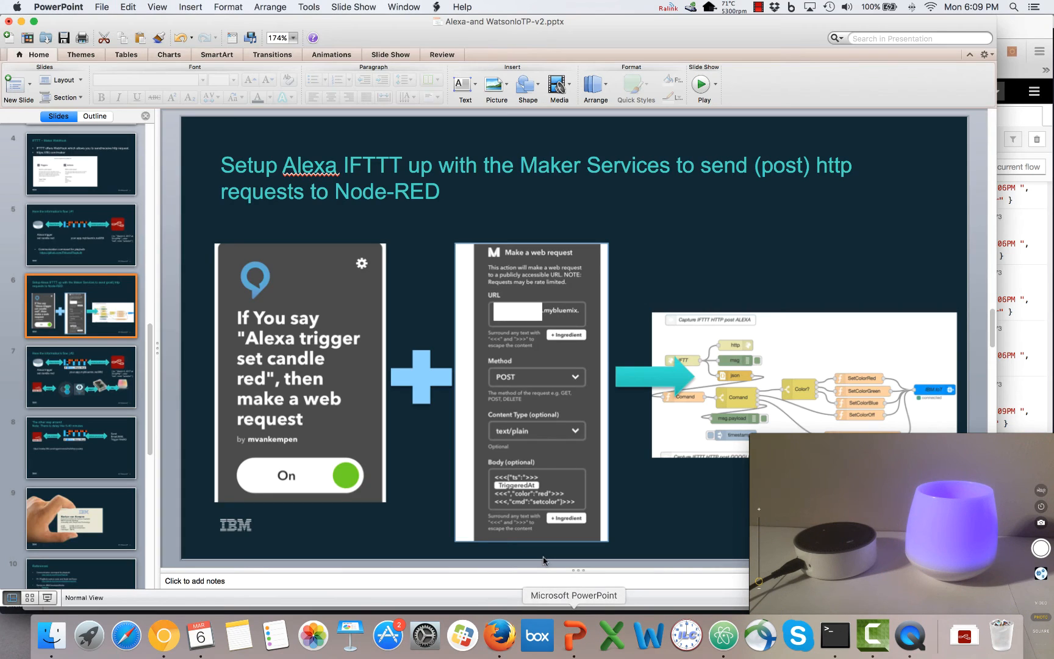
Show slide 7, the second information-flow slide with Node-RED, IoT Platform and candle.
left_click(81, 377)
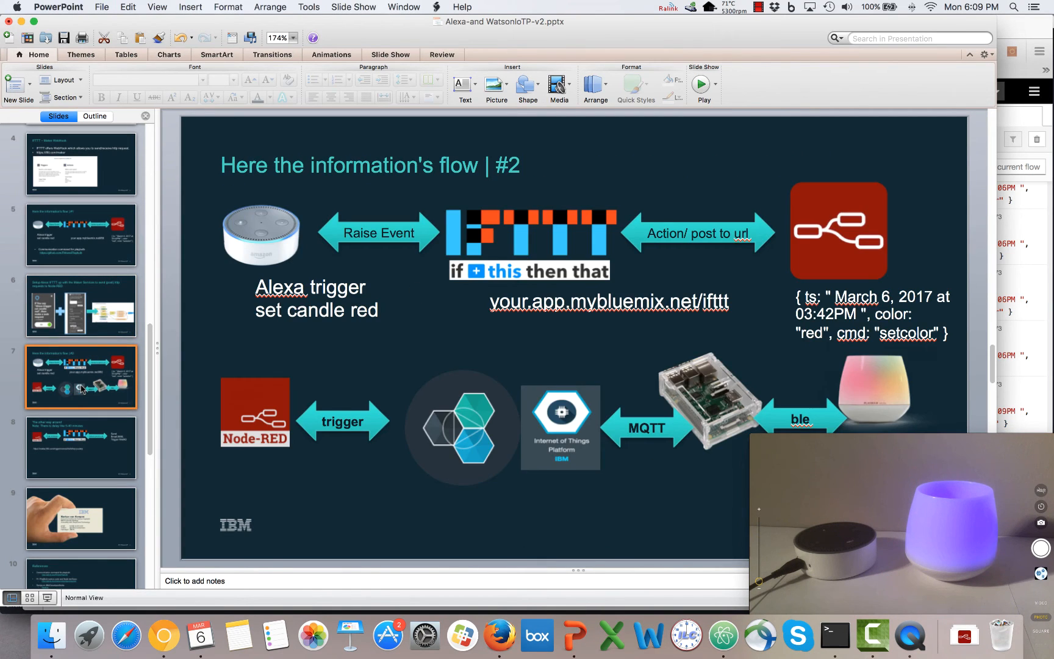
mouse_move(294, 214)
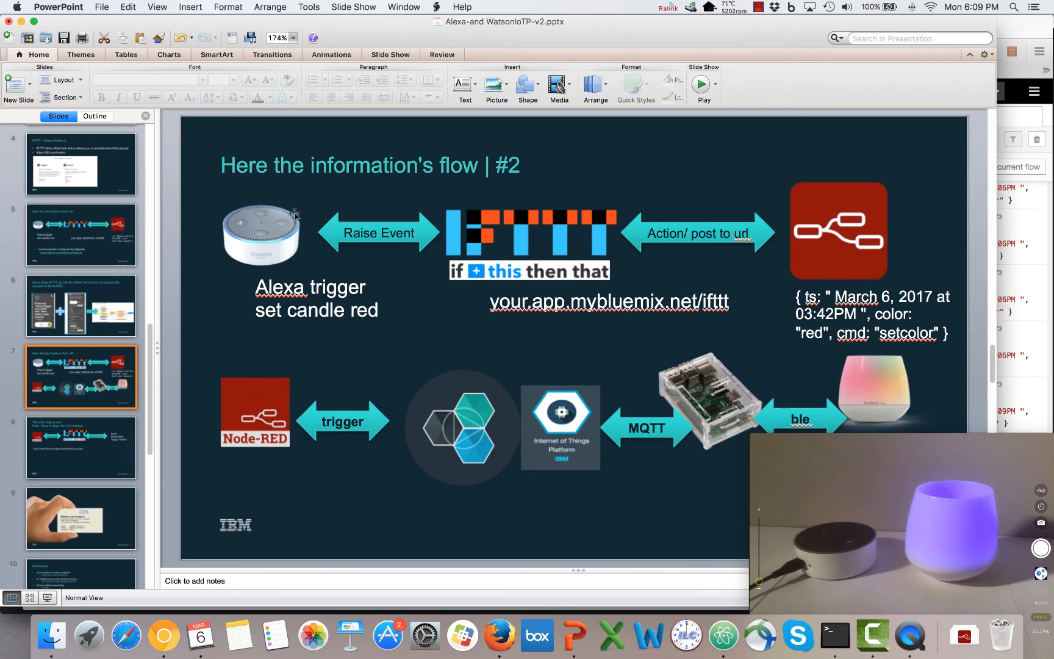
mouse_move(345, 238)
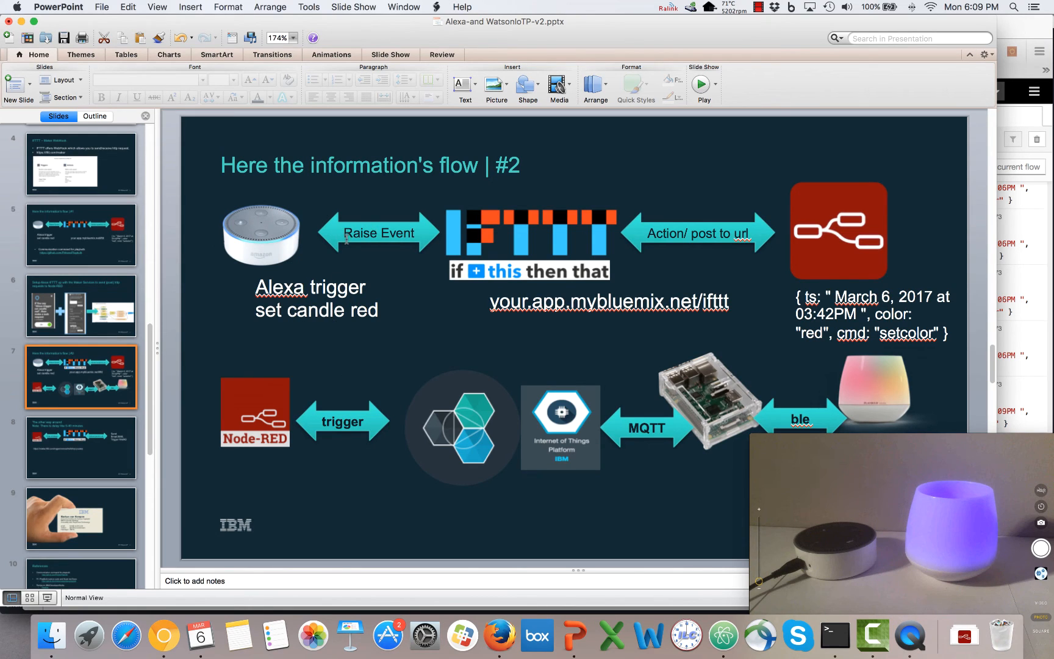
mouse_move(543, 237)
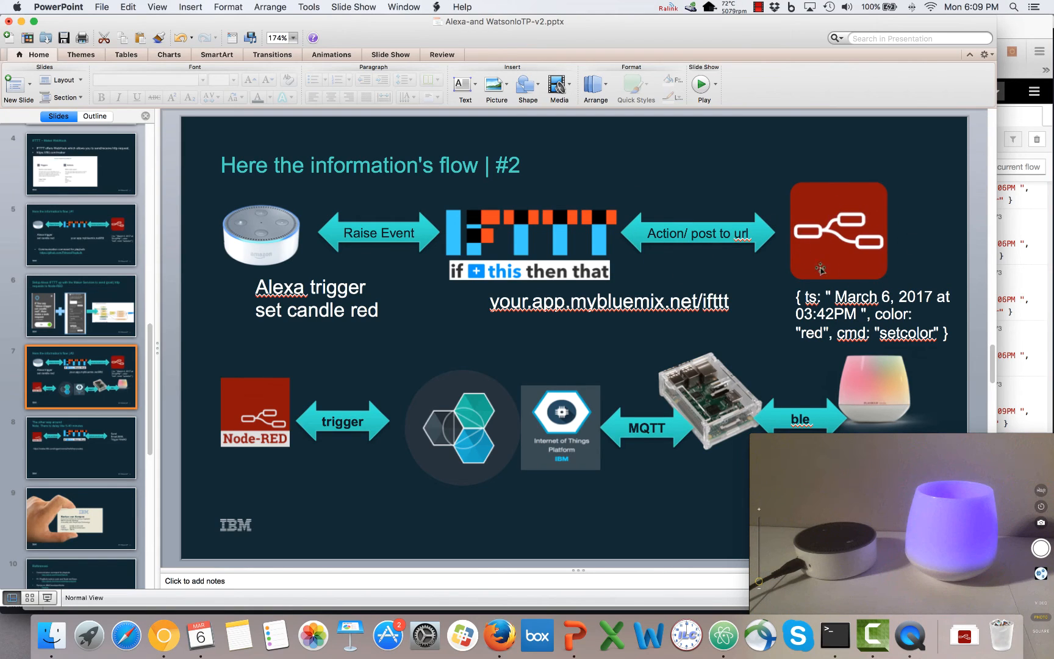
mouse_move(370, 468)
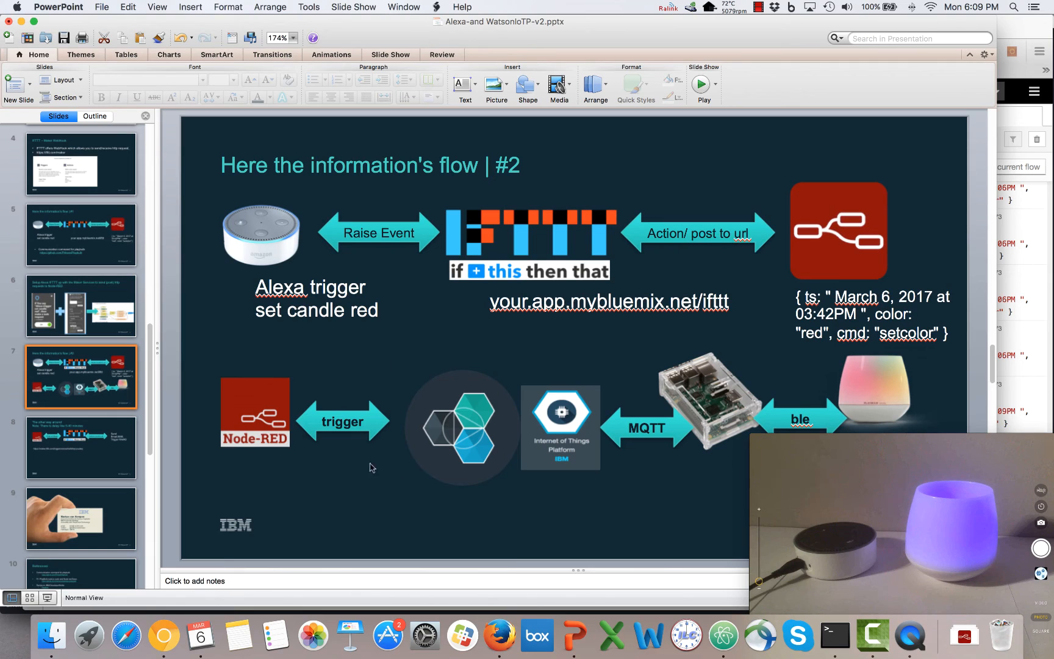
mouse_move(476, 444)
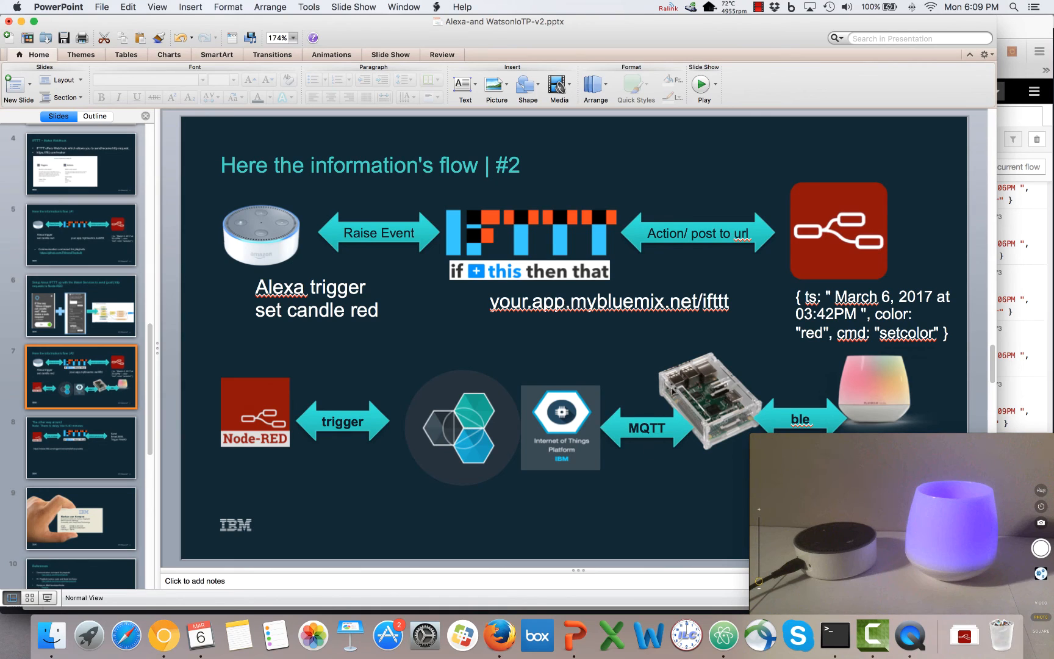
mouse_move(848, 417)
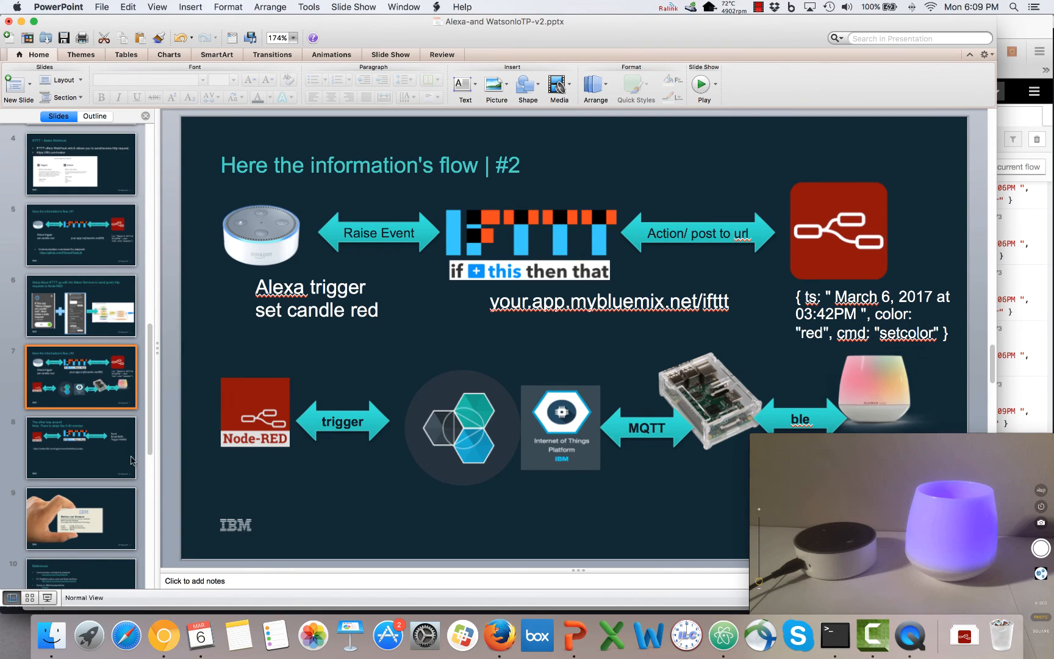
Show slide 8, 'The other way around', where Node-RED posts to IFTTT Maker.
left_click(81, 445)
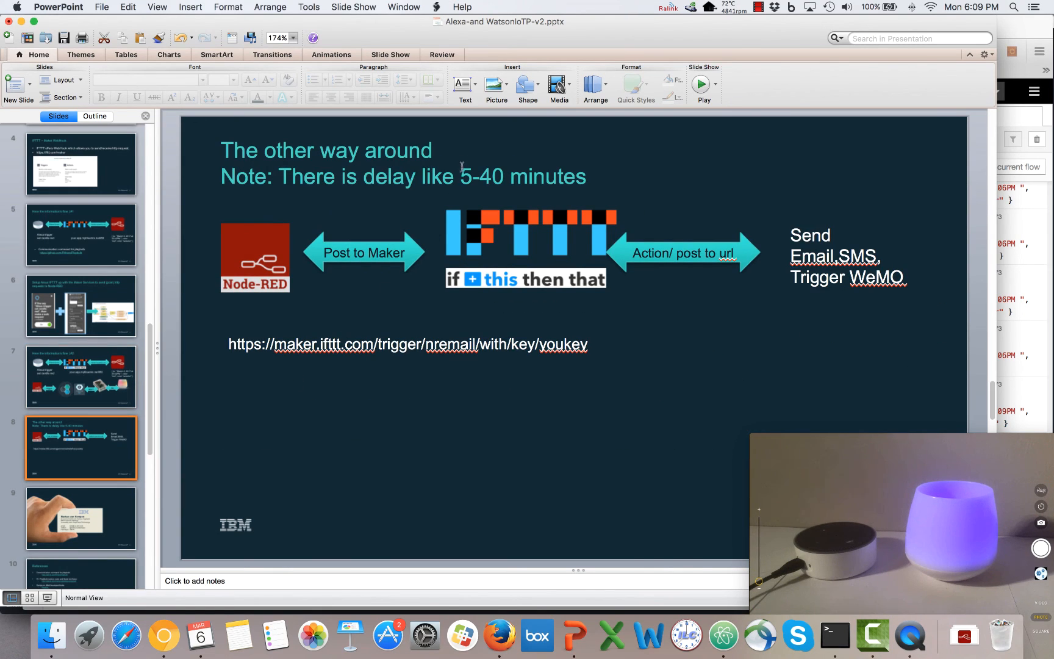
mouse_move(378, 240)
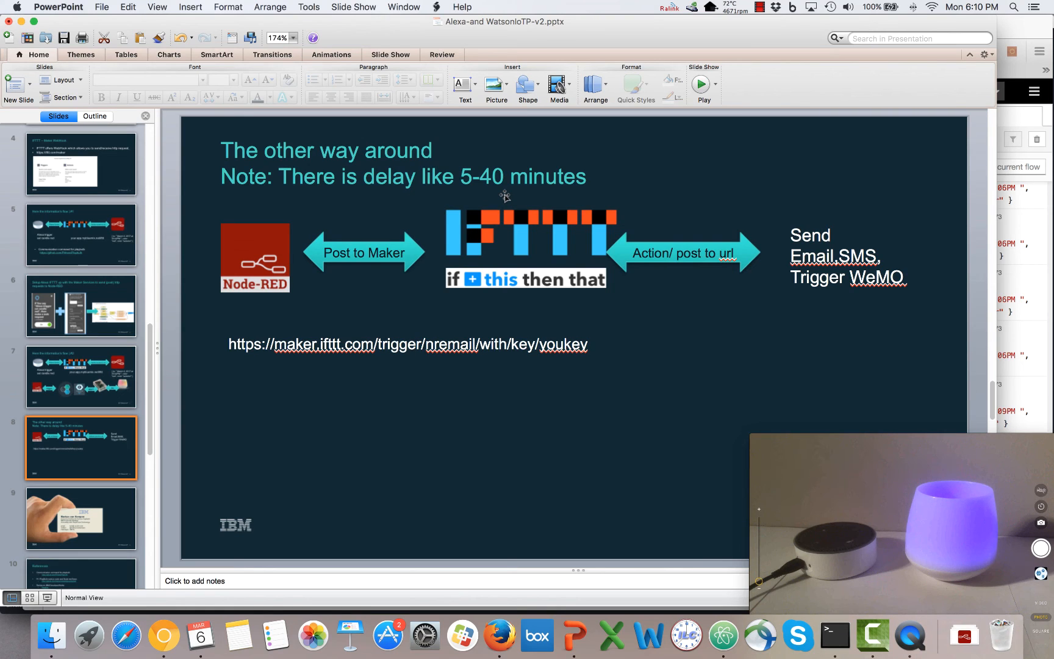
mouse_move(460, 184)
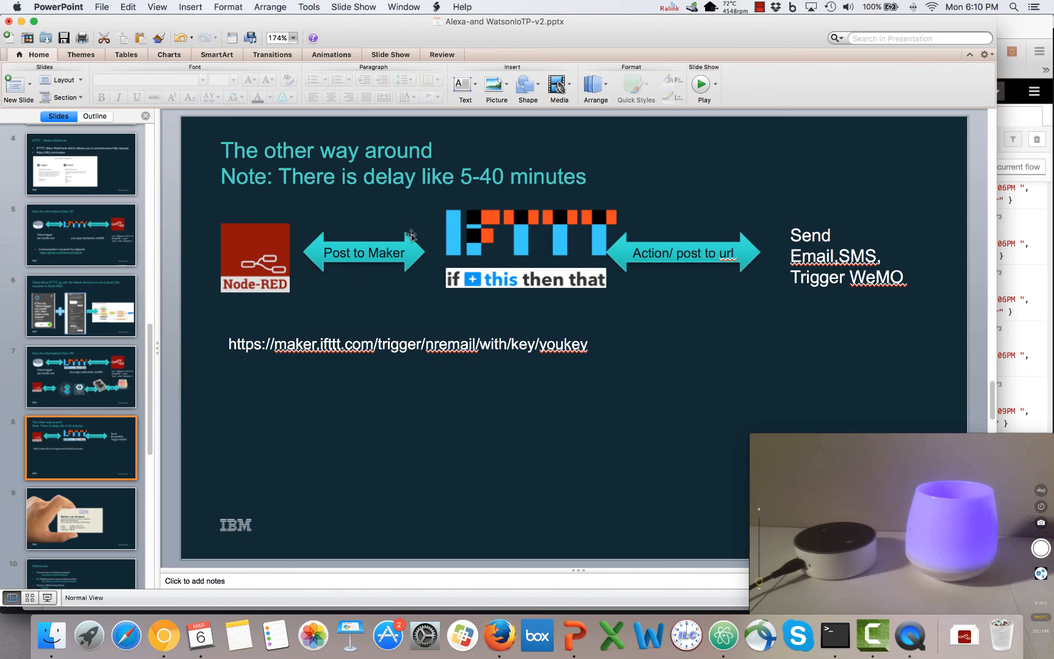
mouse_move(628, 296)
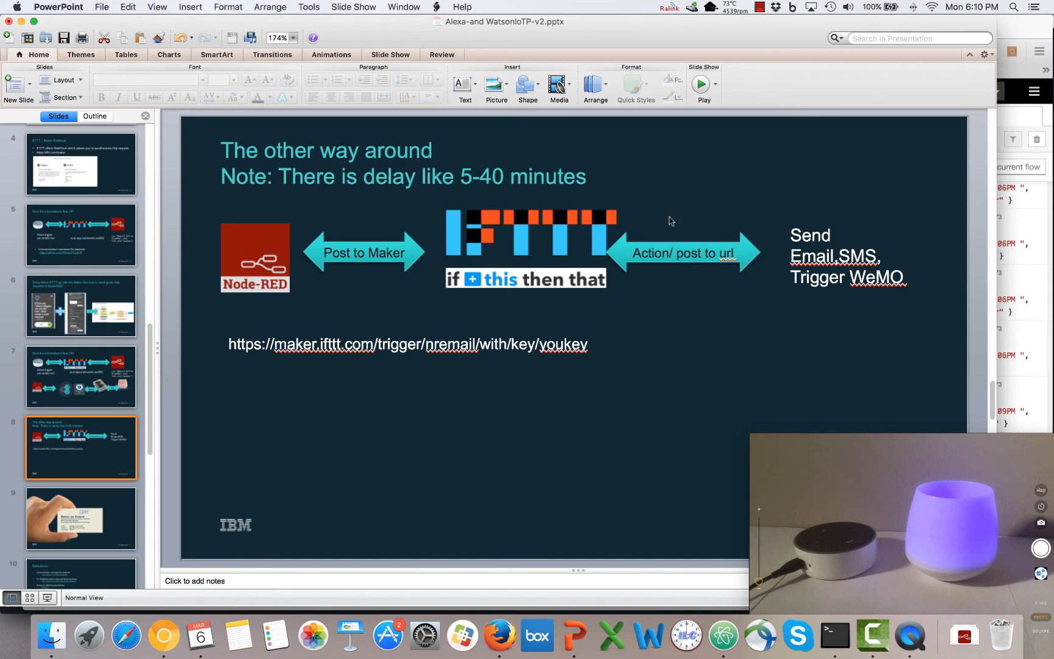
mouse_move(518, 246)
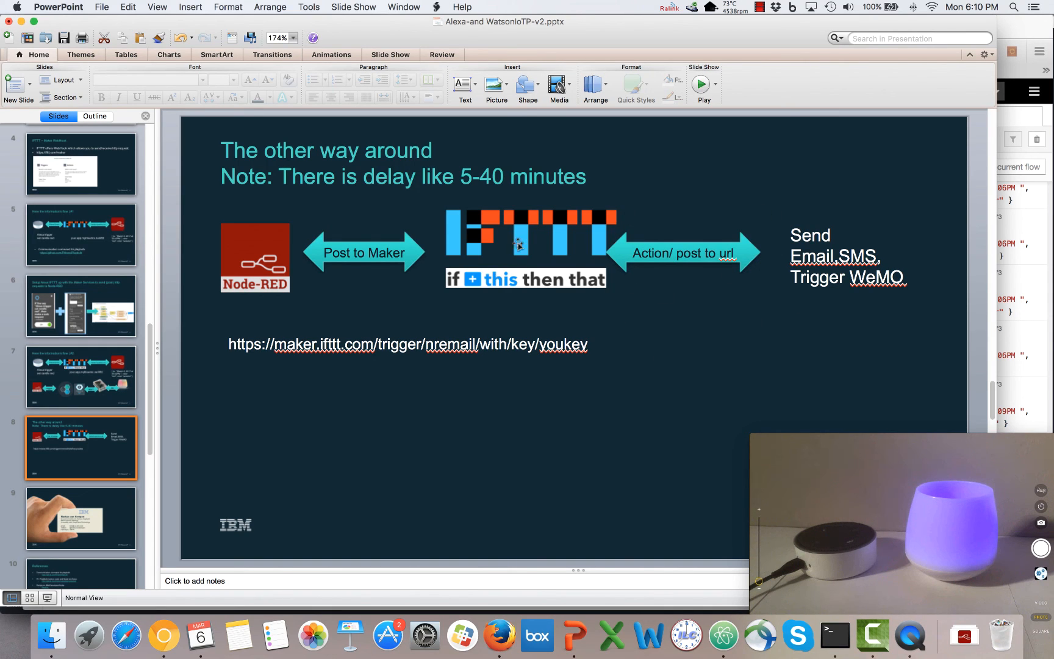
mouse_move(905, 255)
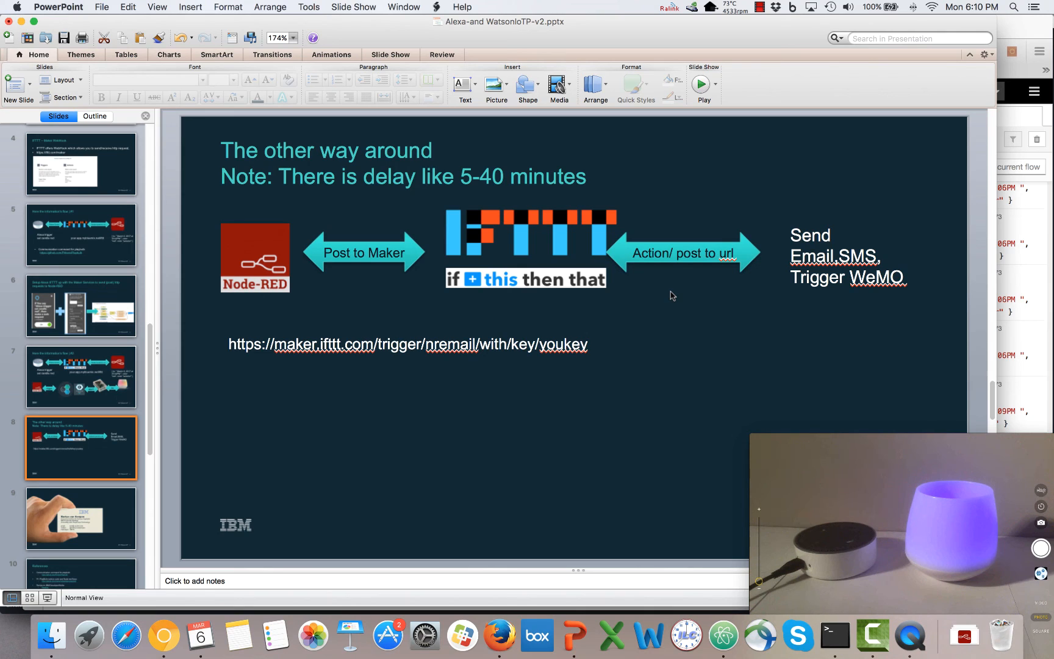
mouse_move(312, 407)
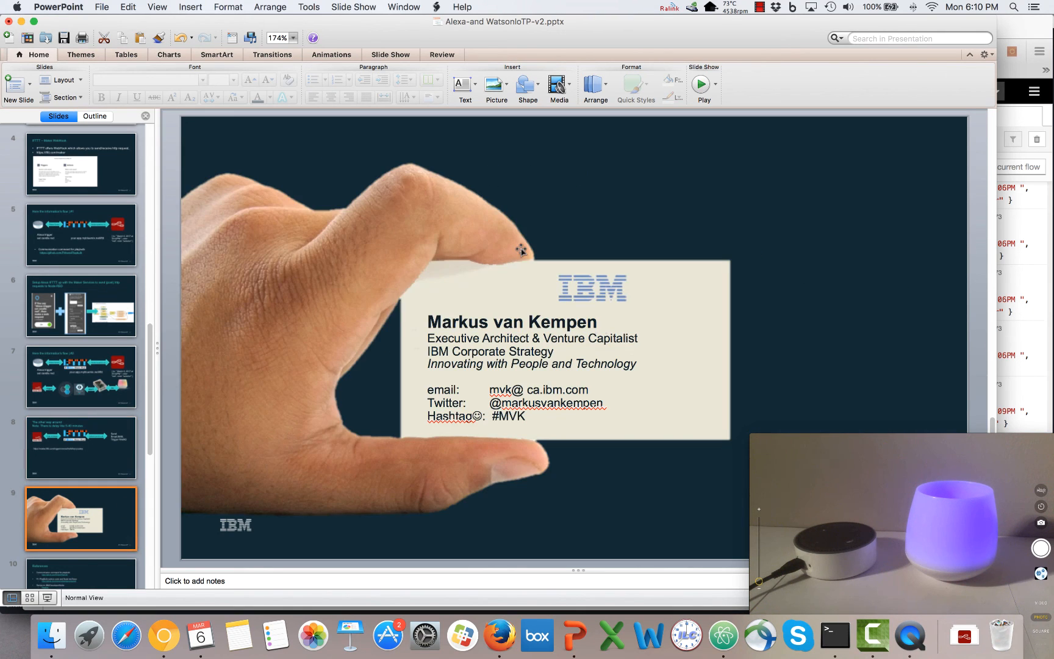
mouse_move(644, 427)
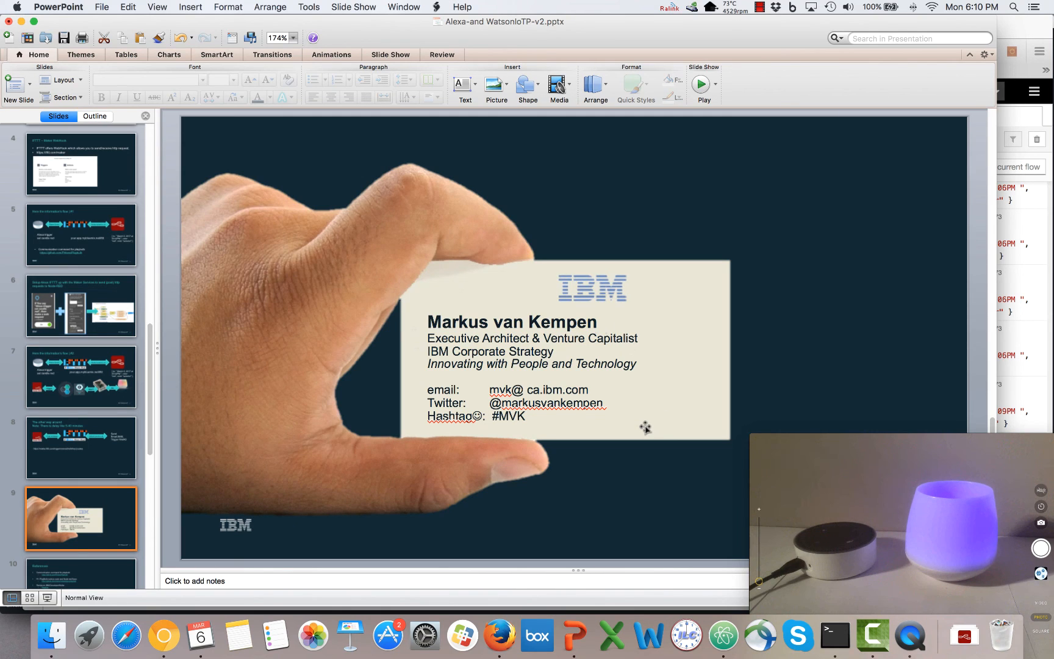
mouse_move(656, 421)
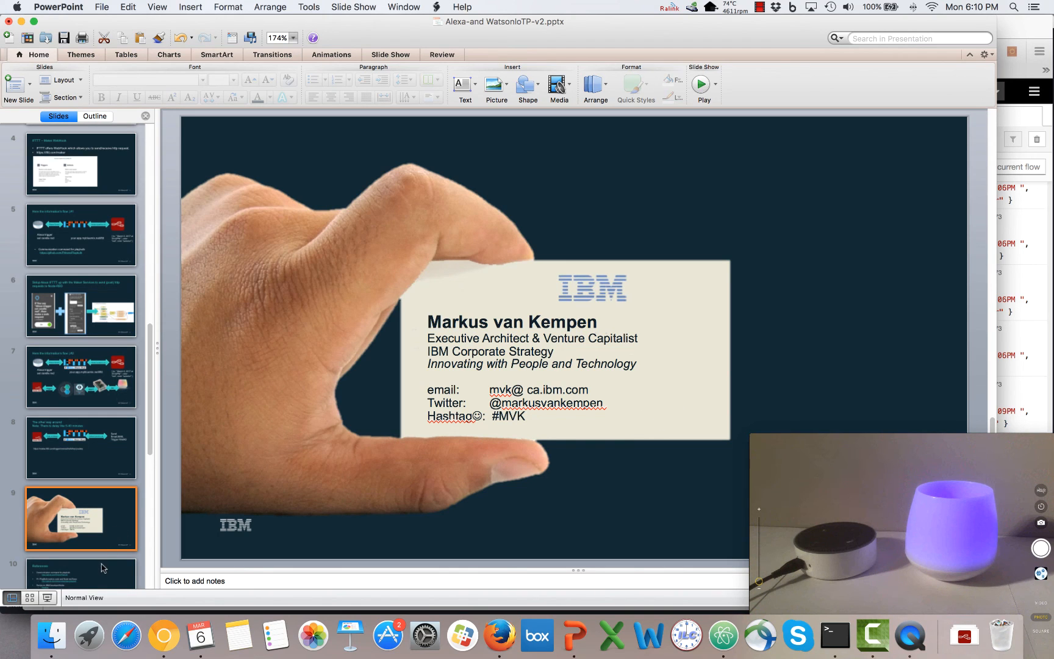
Show slide 10, the References slide, then bring up the screen recorder menu.
left_click(80, 572)
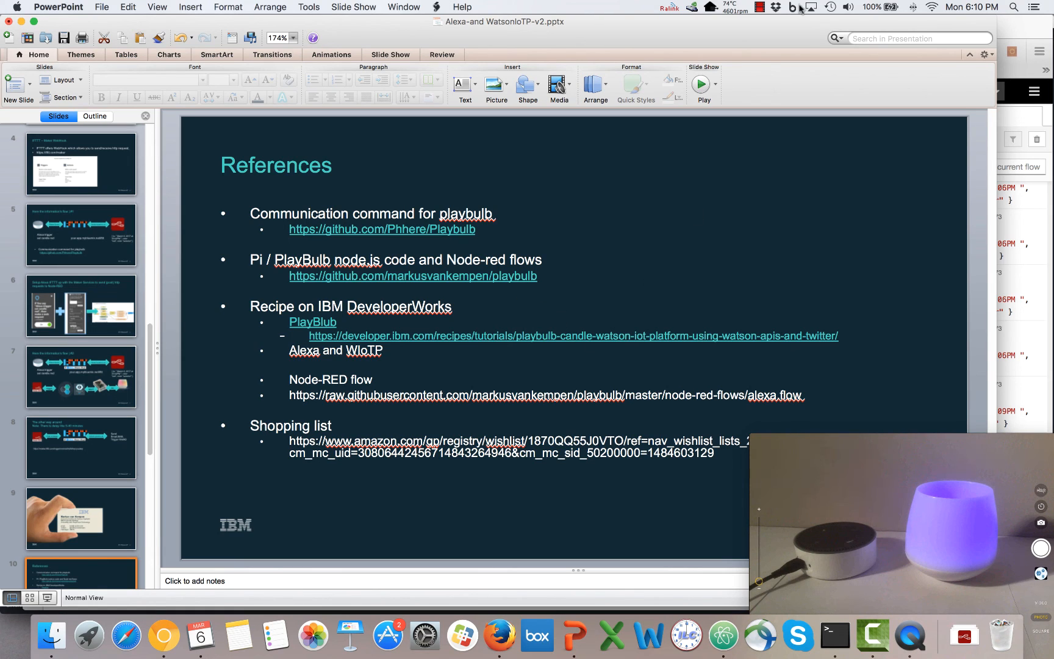
left_click(761, 7)
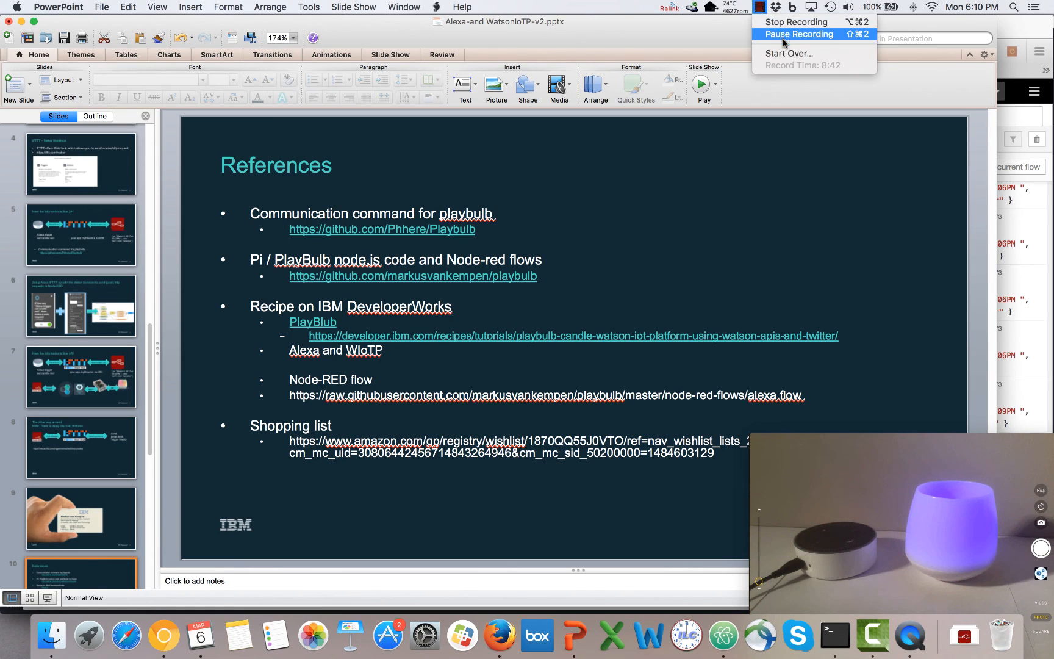